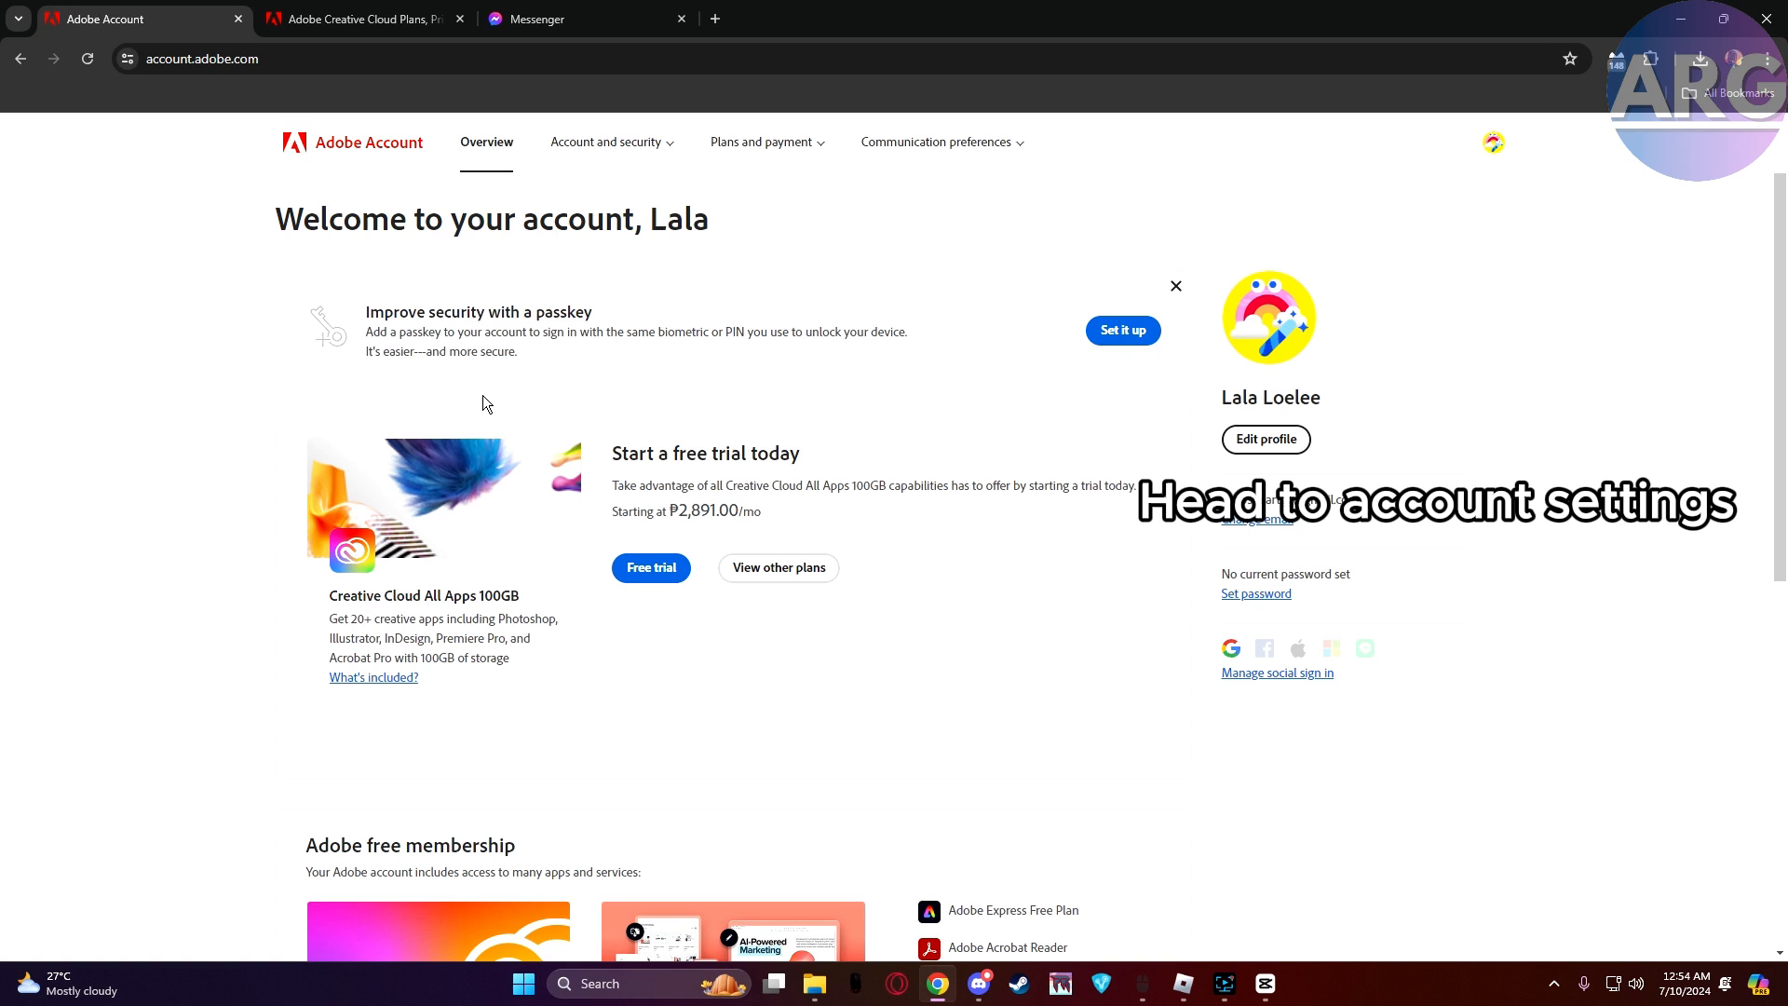
Step: Expand '+17 view more' under Adobe free membership and review the Web (22) apps list
scroll("down", 3)
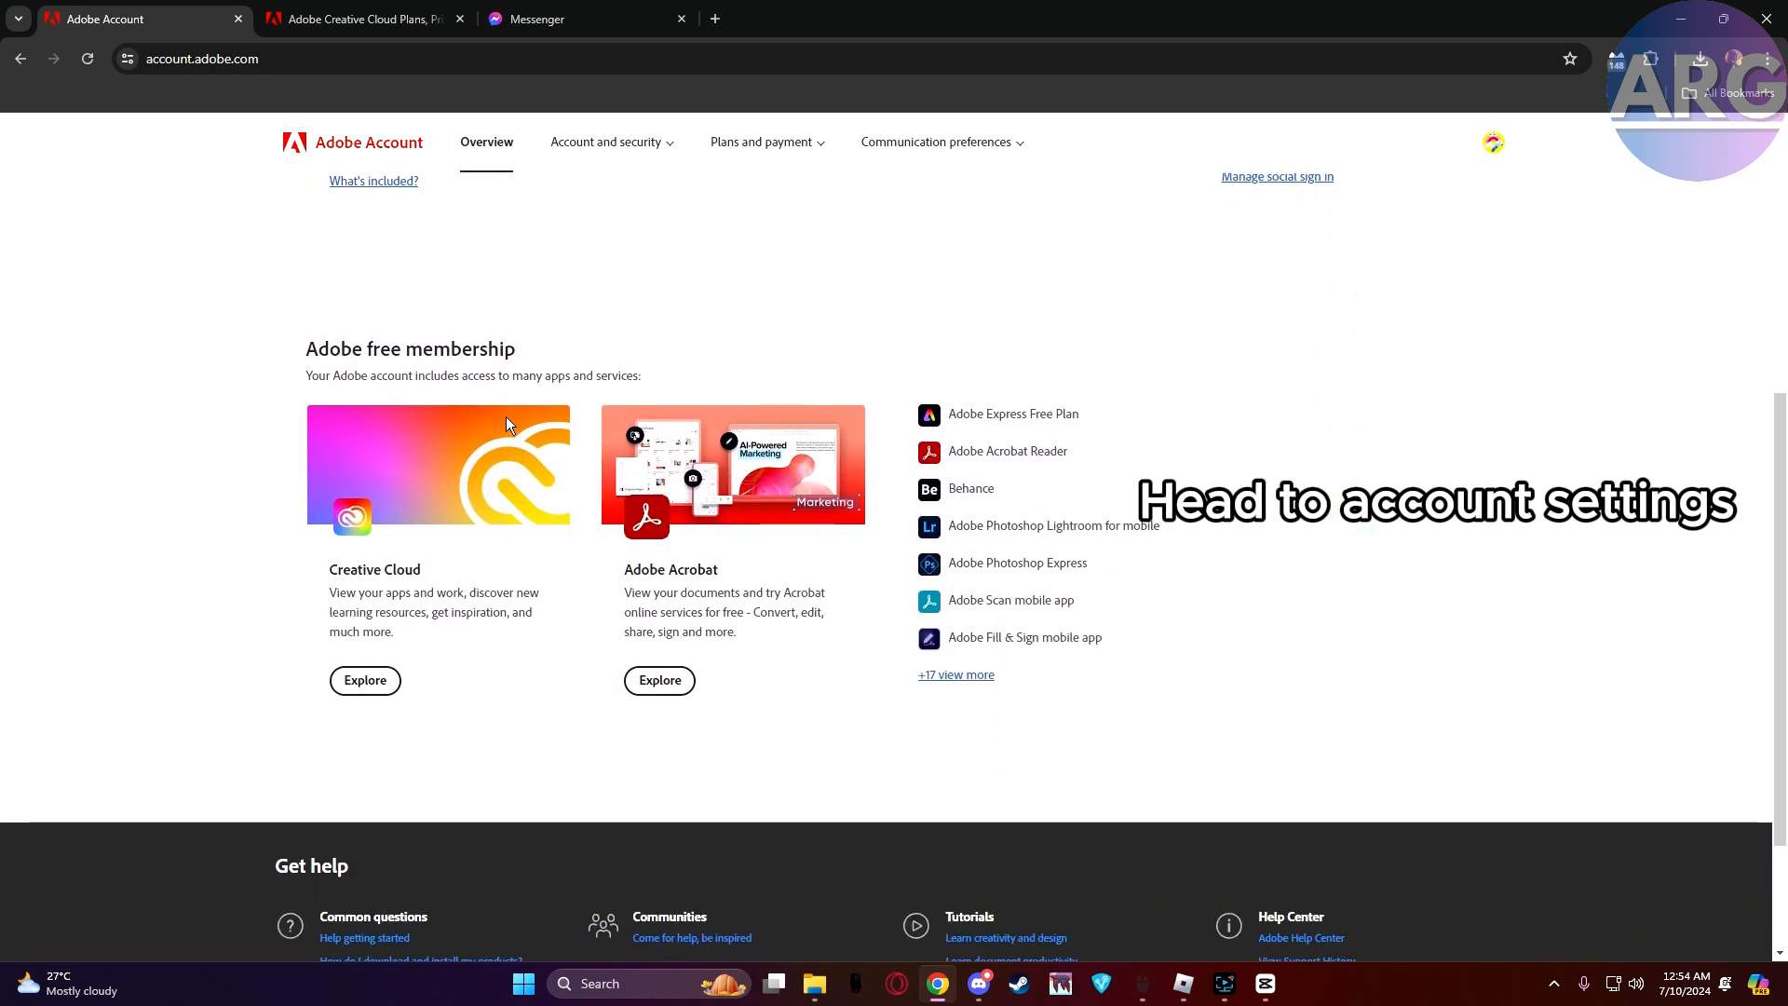
scroll("down", 3)
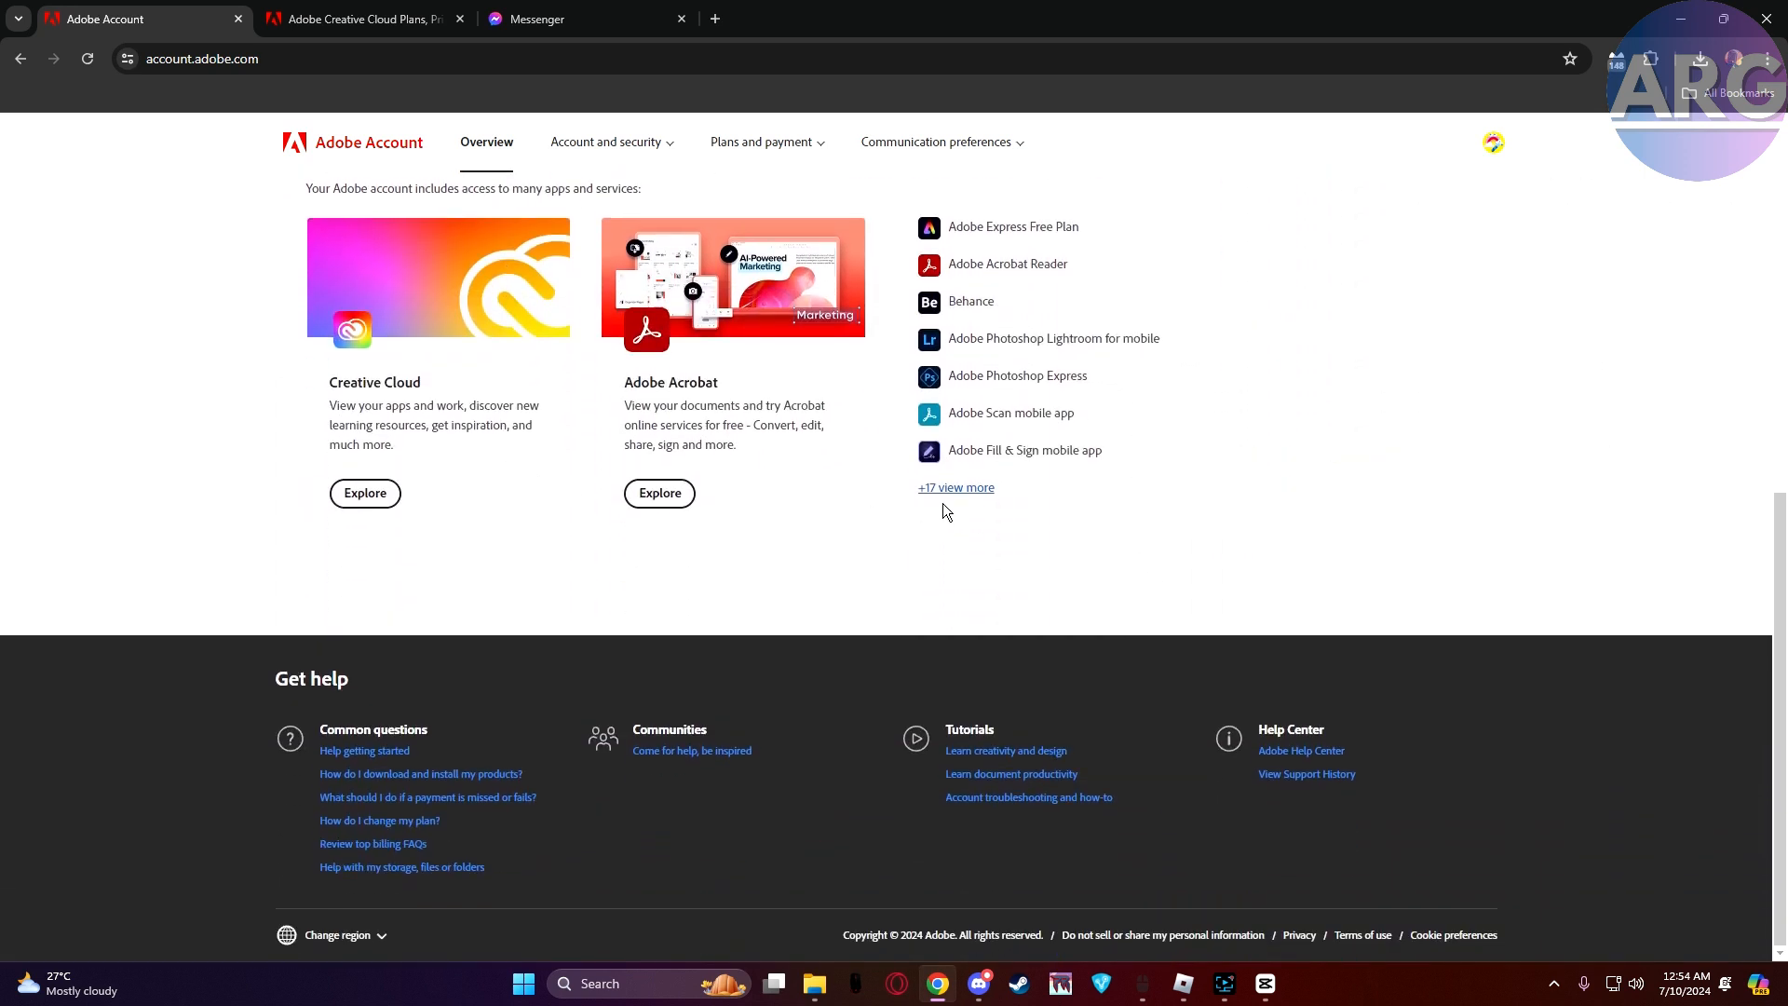
left_click(955, 486)
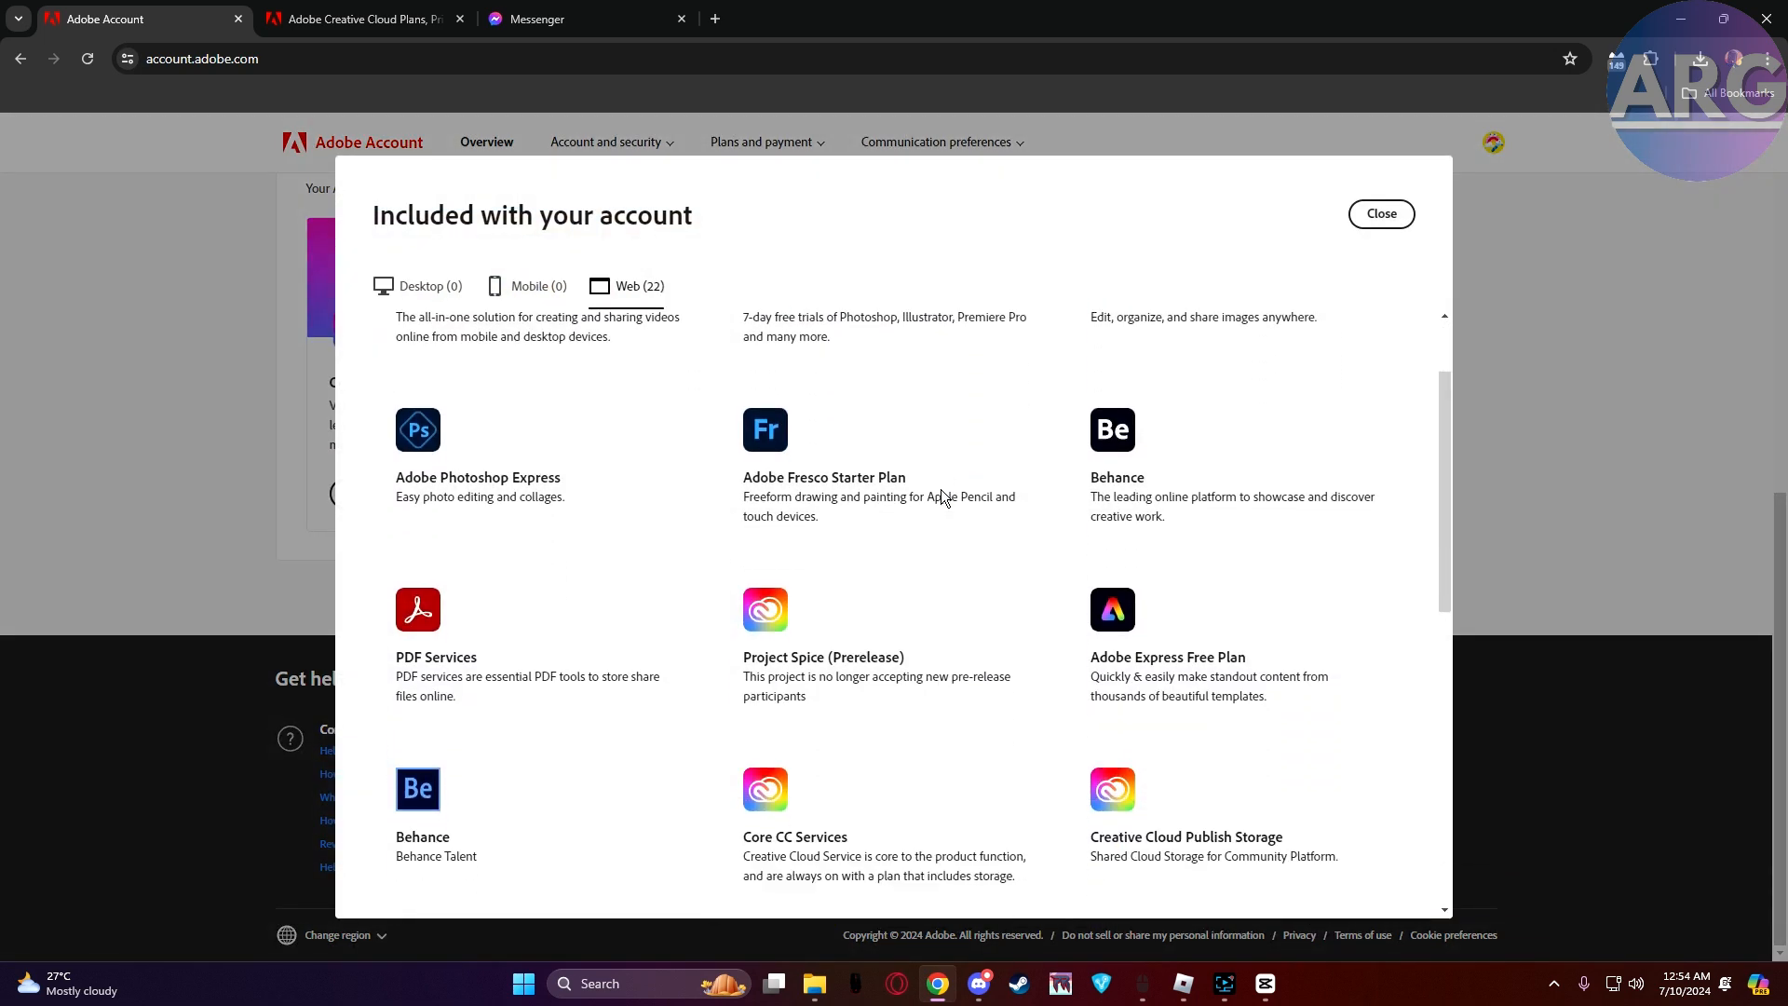
scroll("down", 3)
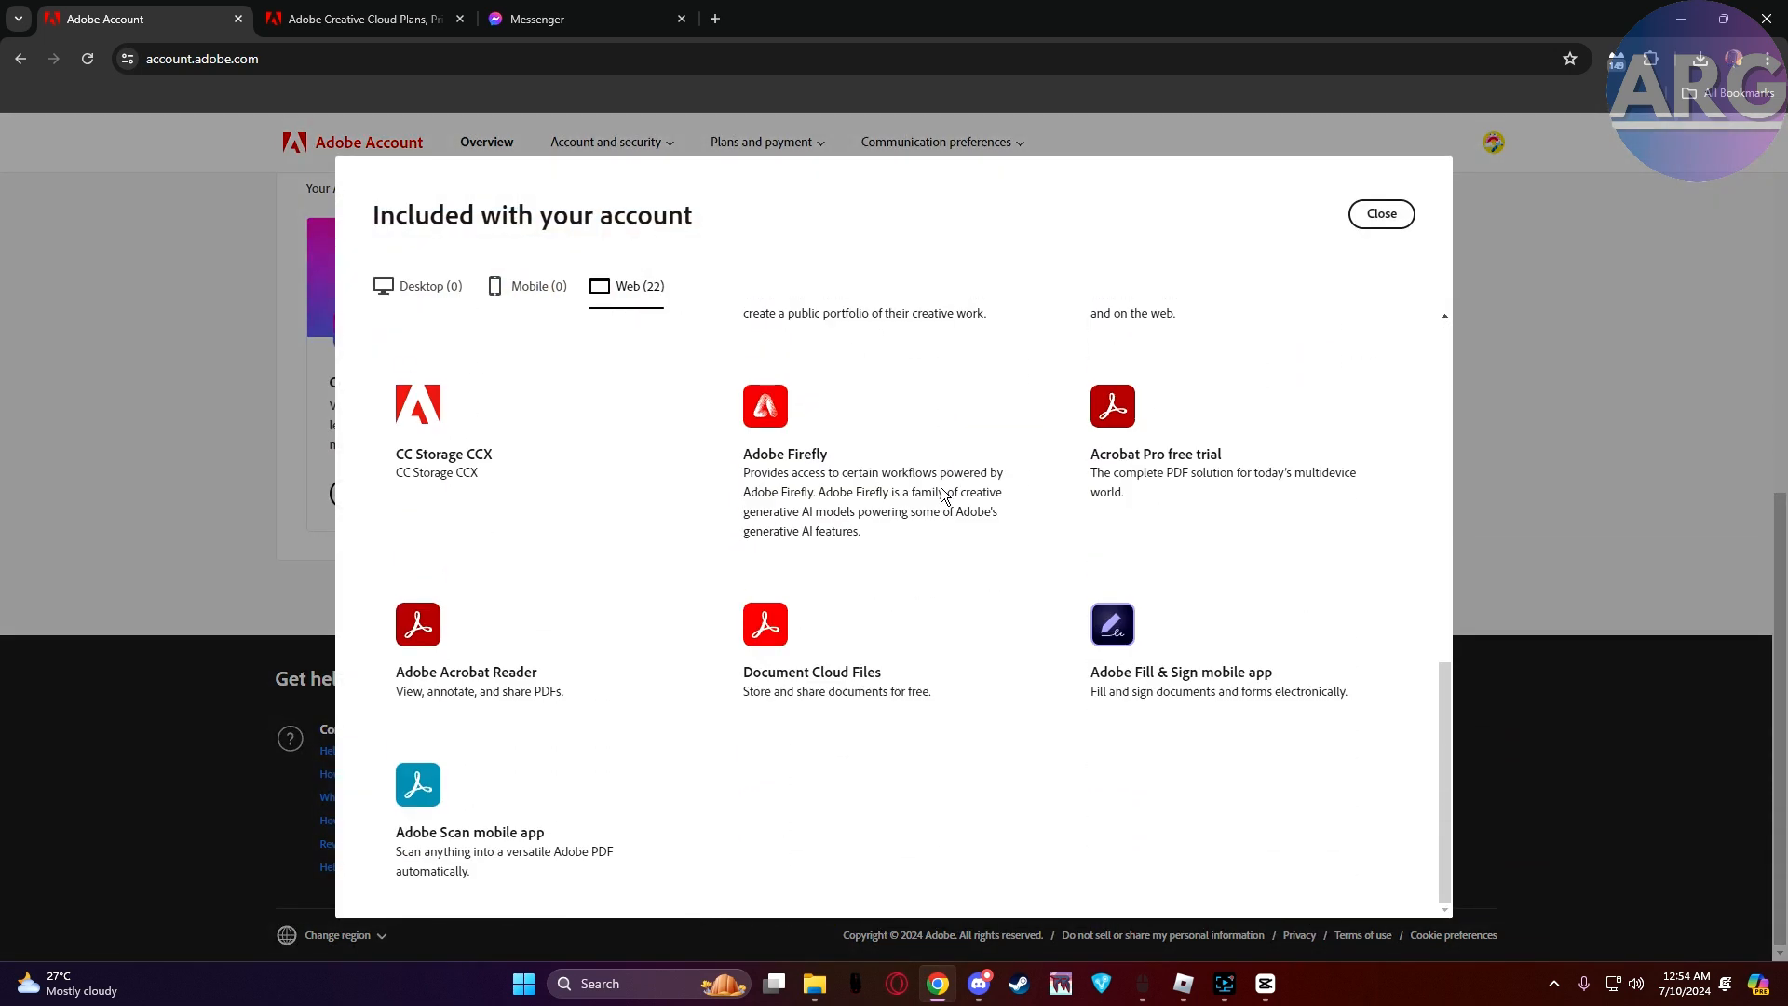
mouse_move(961, 624)
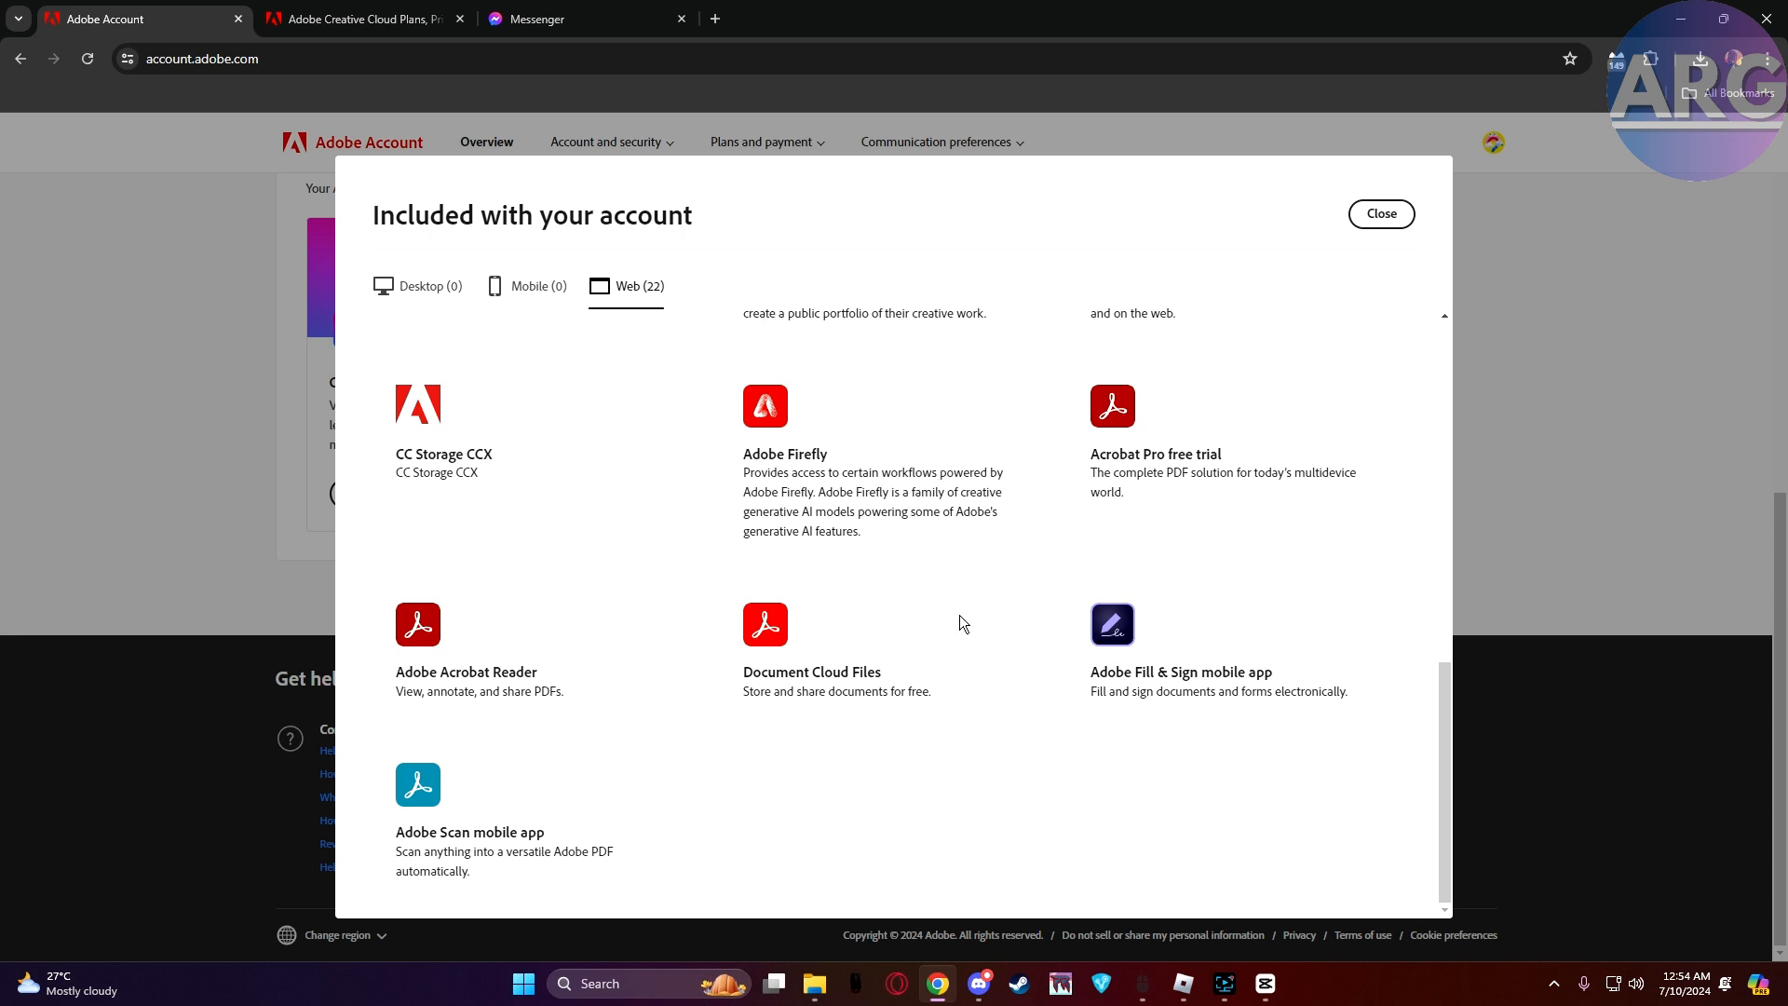
mouse_move(445, 682)
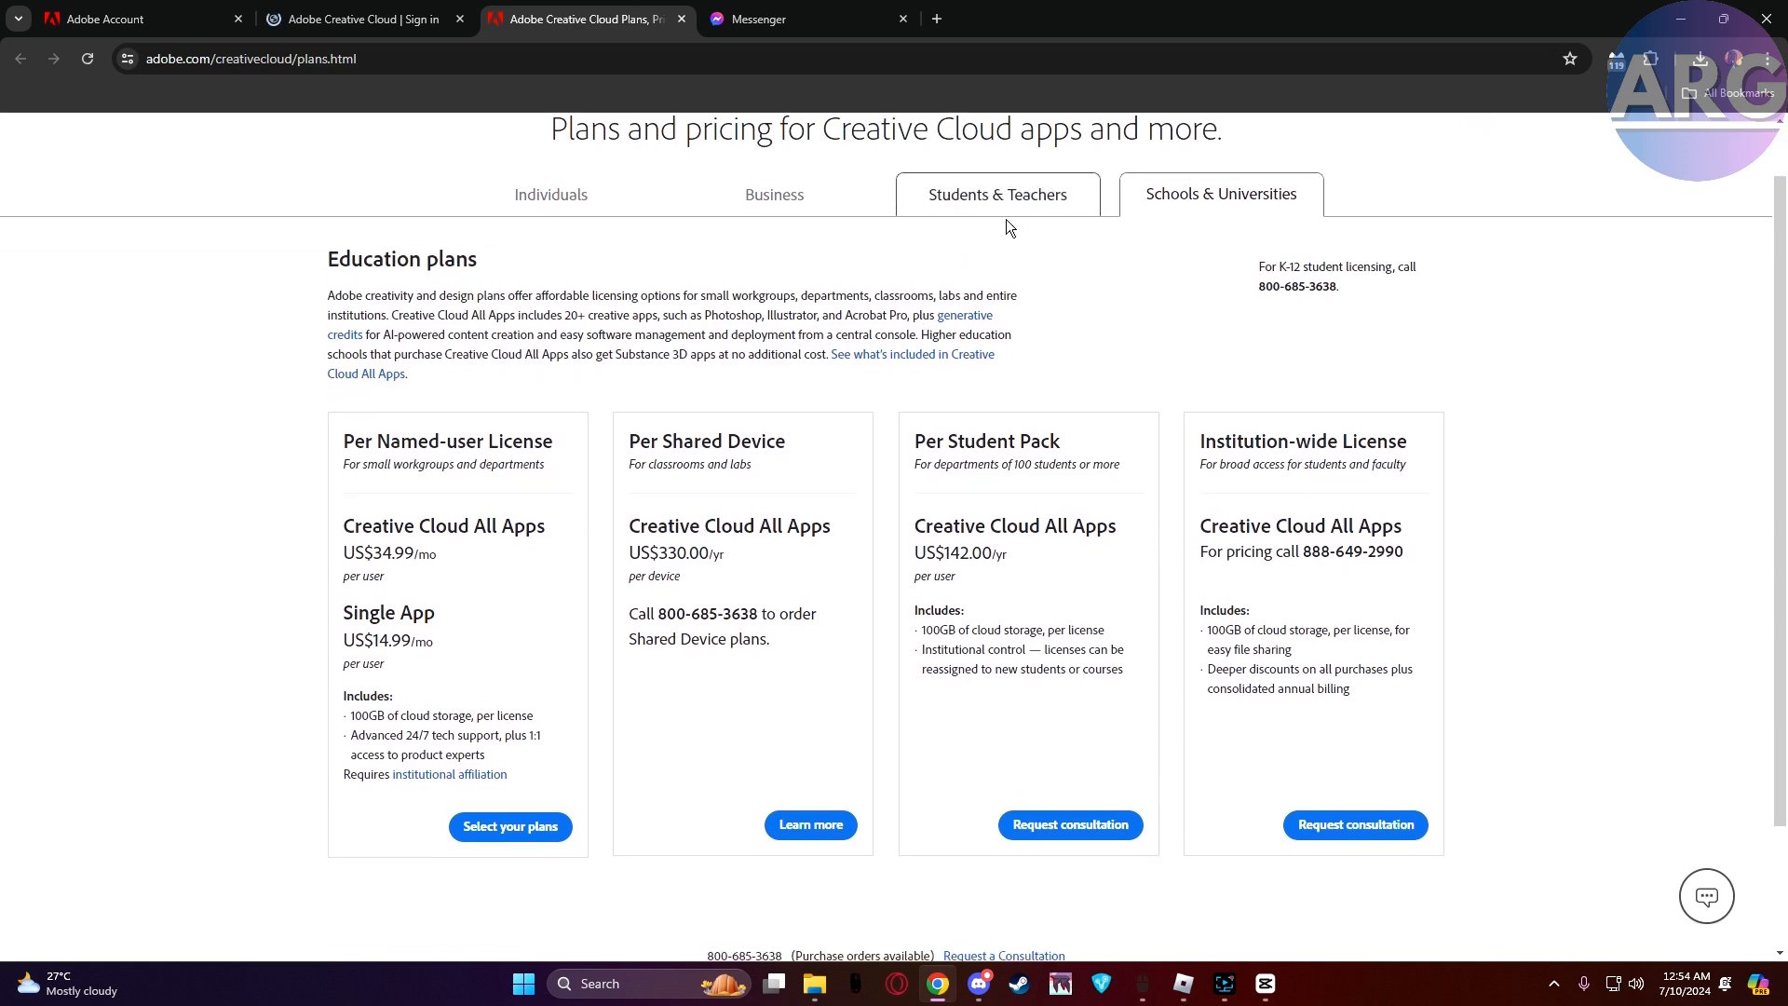
Step: View Students & Teachers plans, return to Individuals, and select the Photography (1TB) plan
left_click(997, 194)
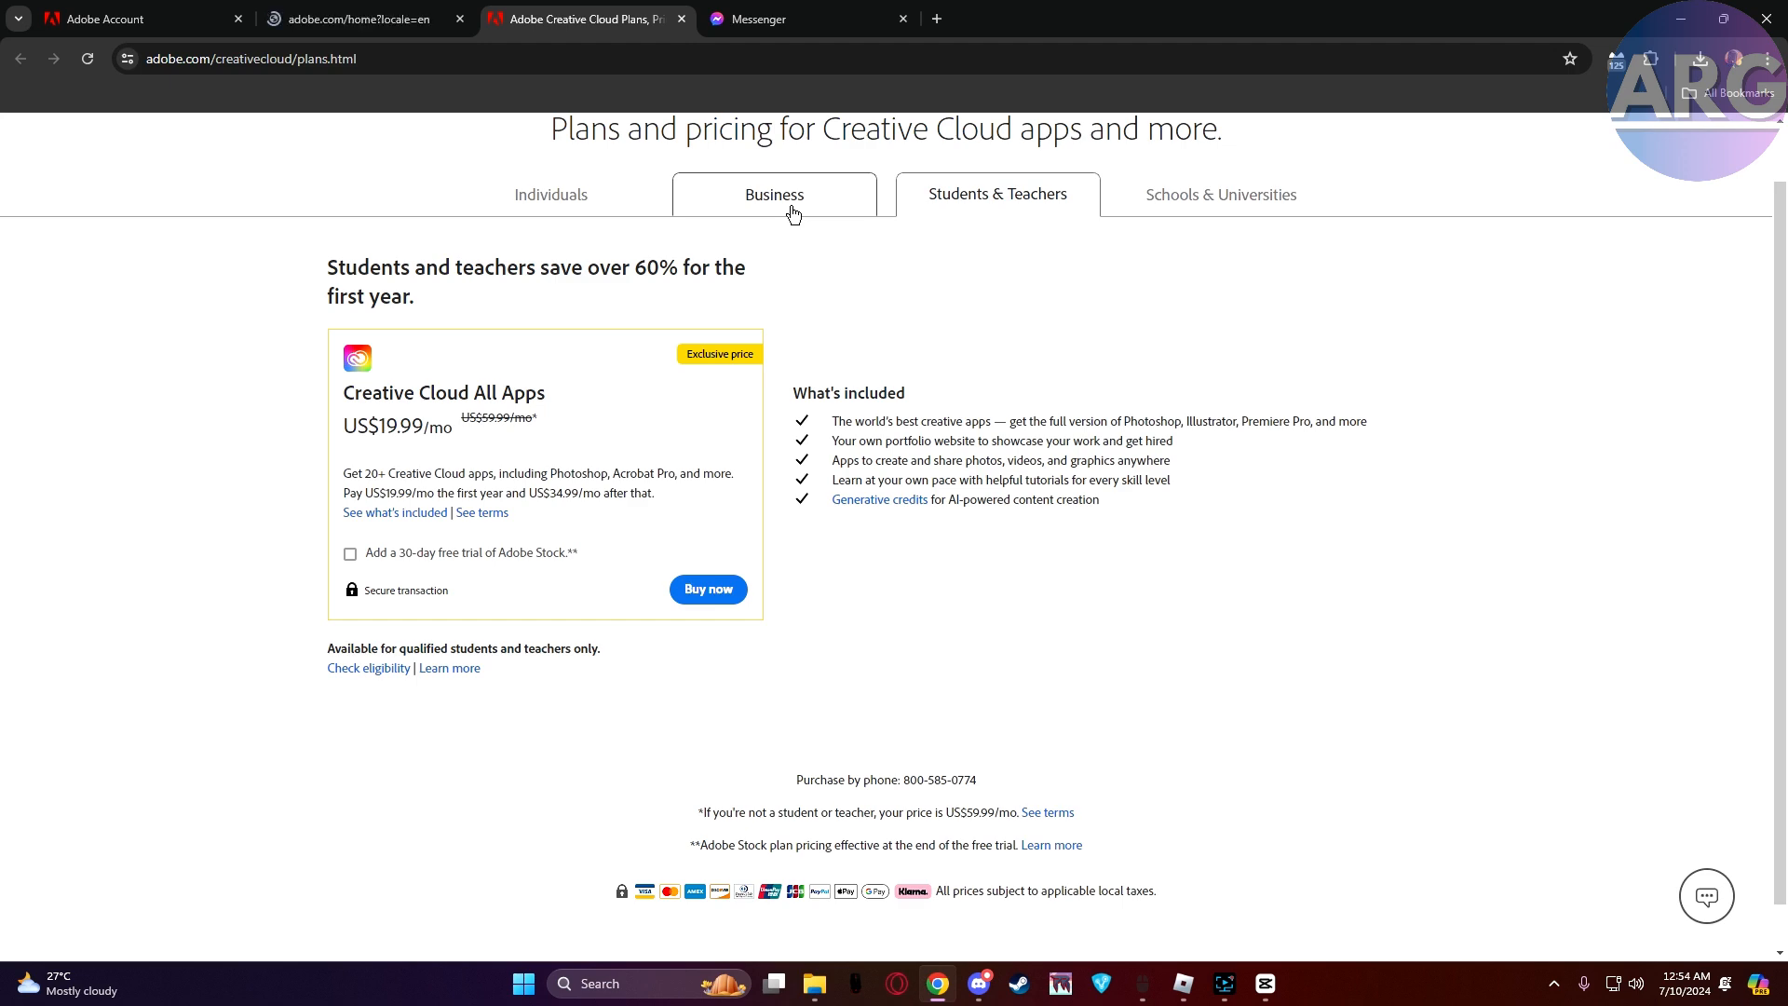
left_click(549, 194)
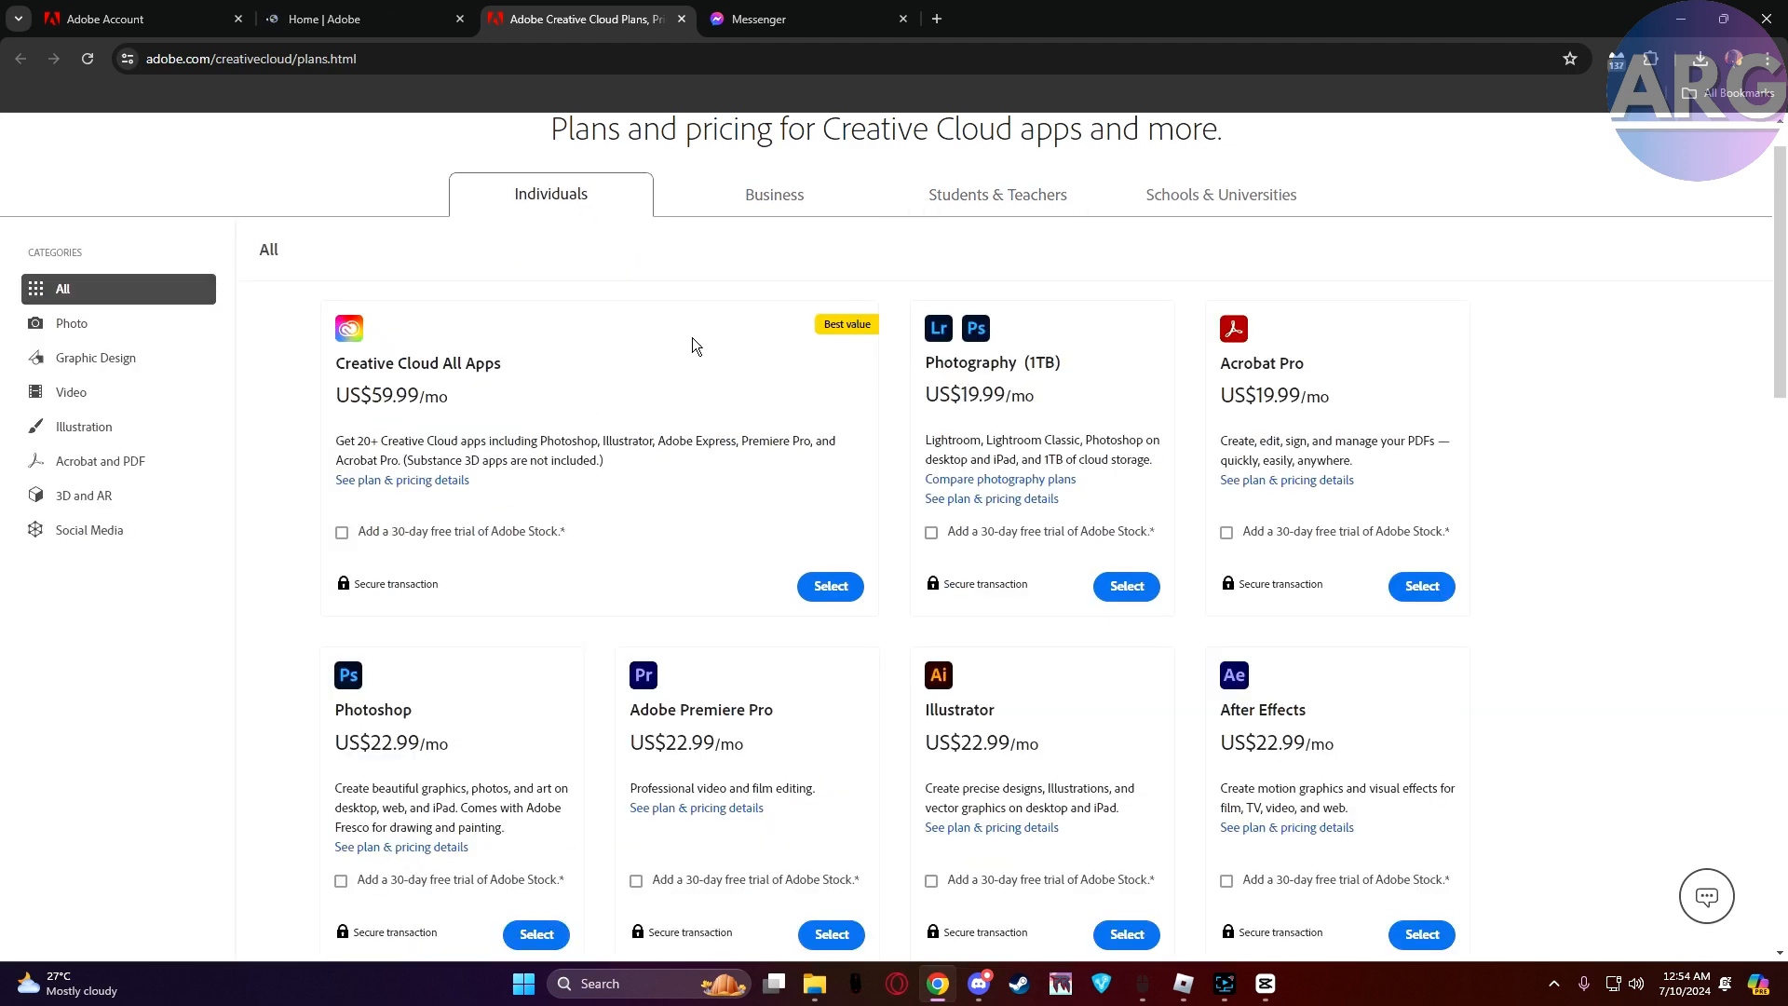
left_click(1123, 585)
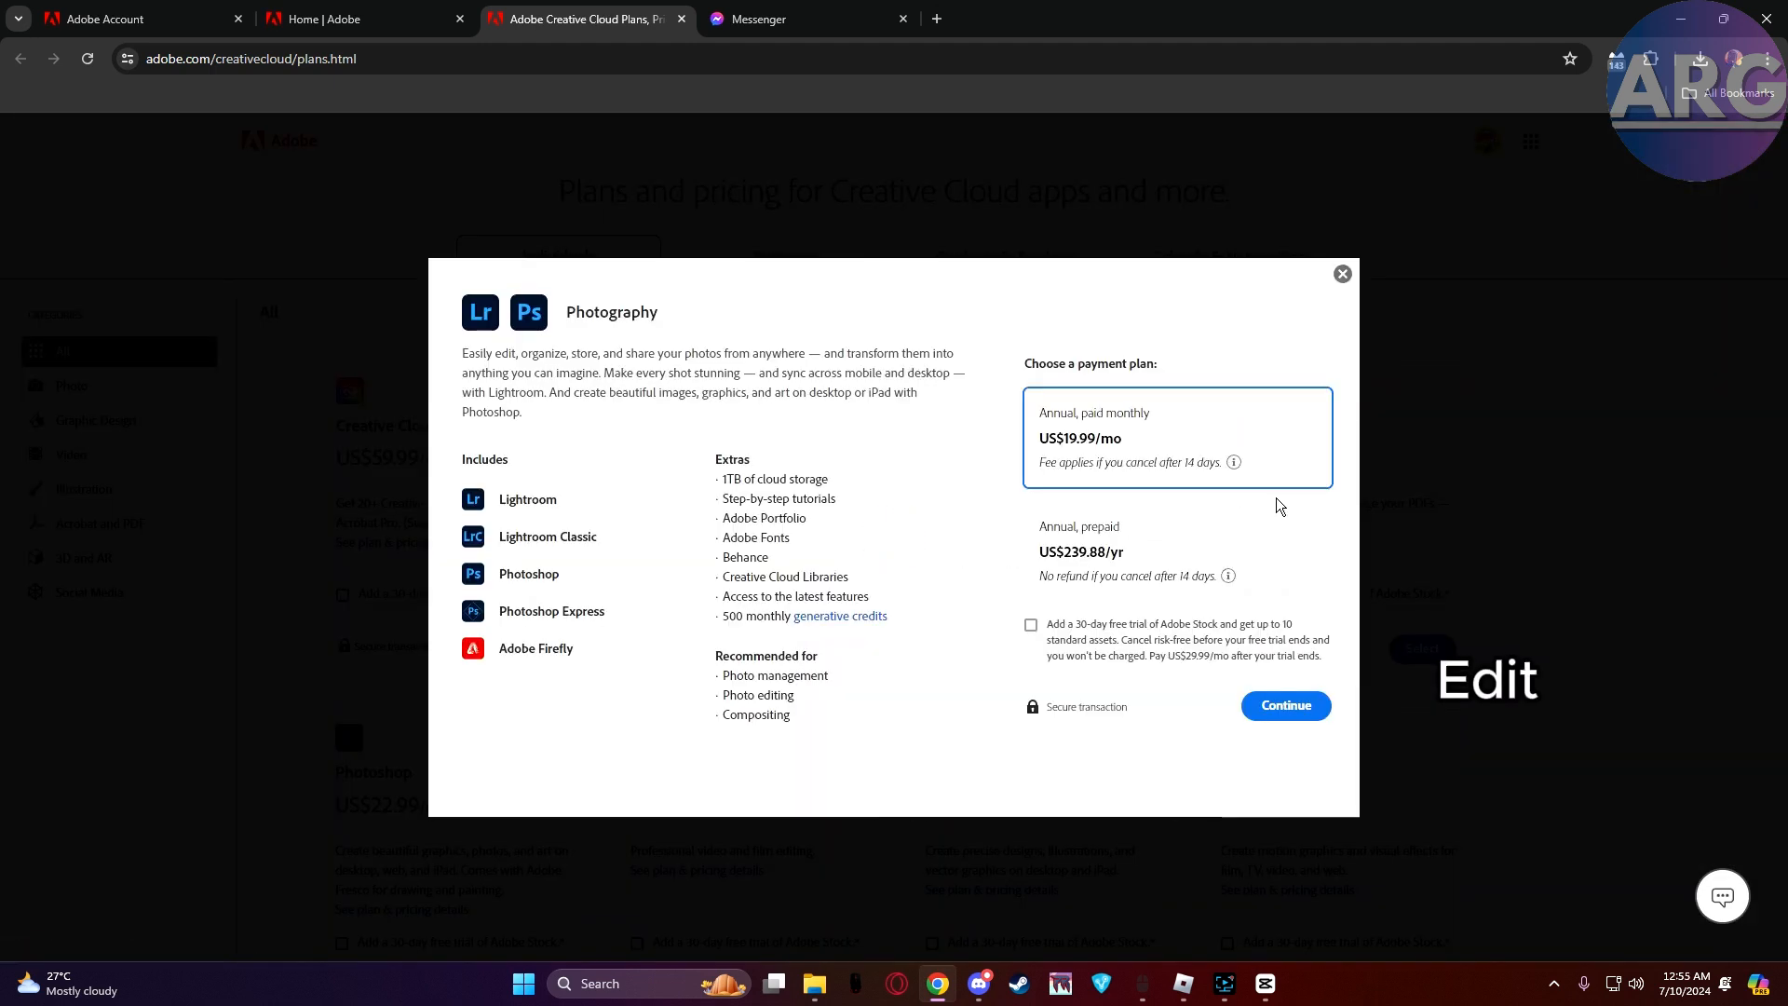
left_click(1175, 551)
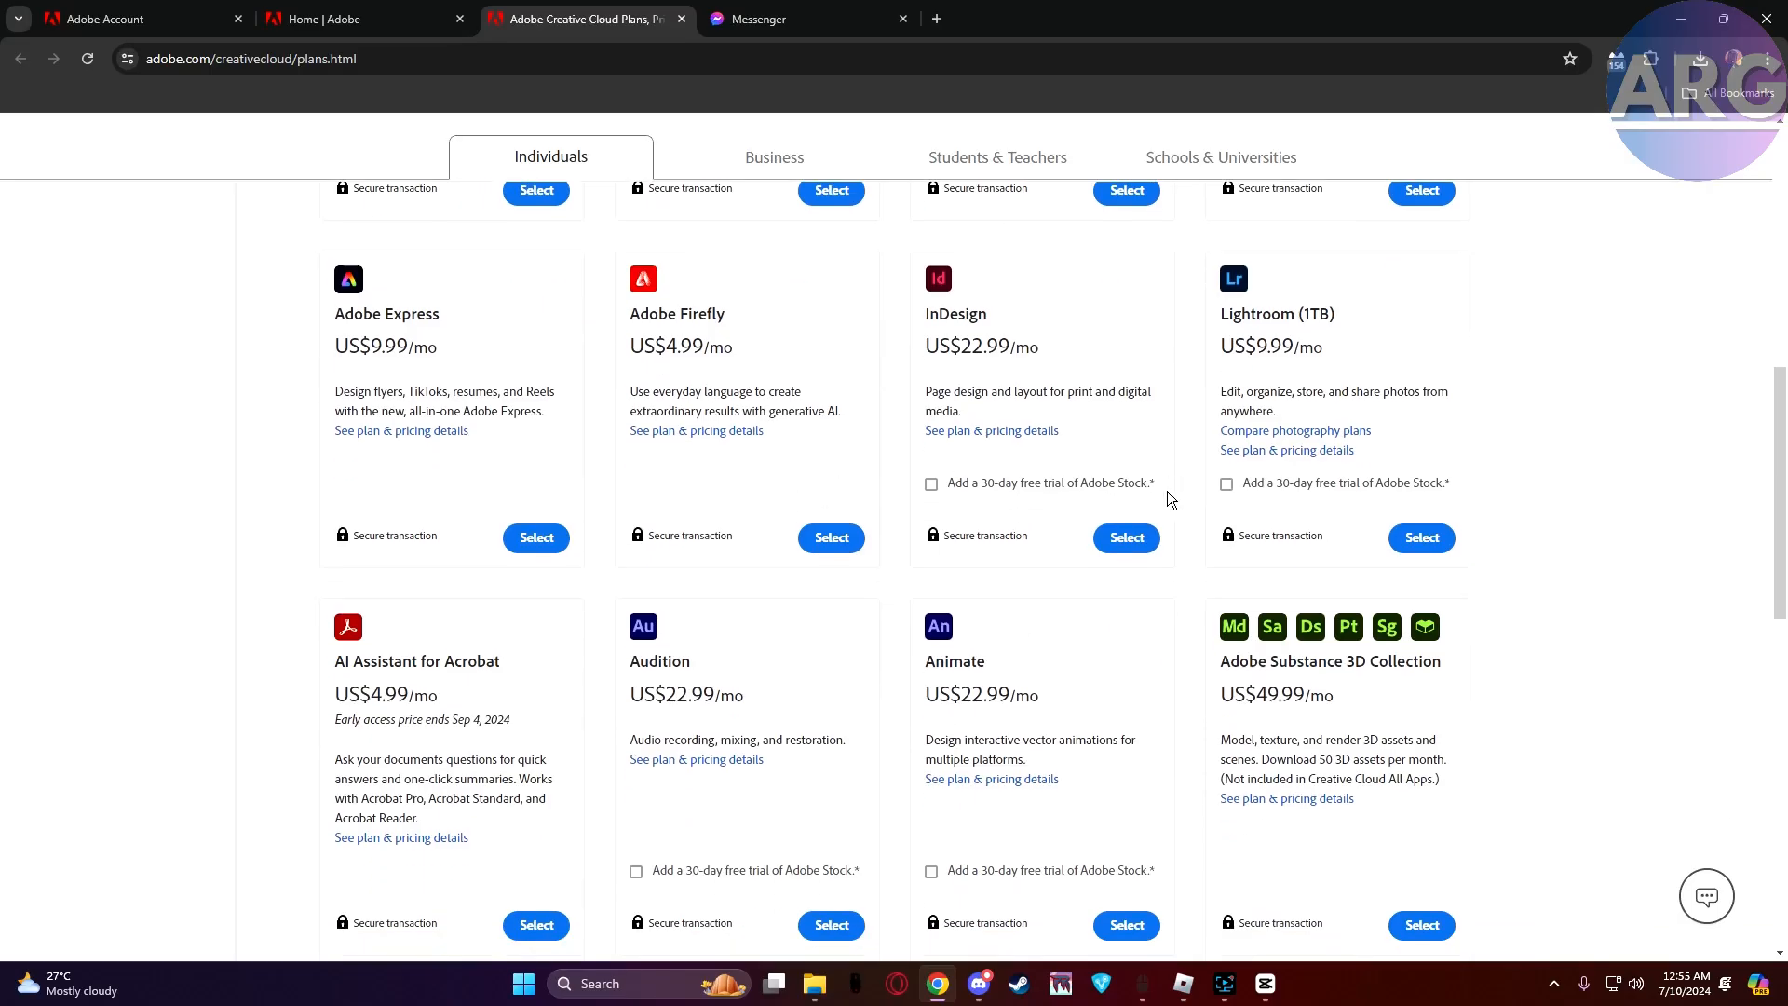
Step: Review the Individuals plans down to Adobe Stock, then bring the Home | Adobe tab forward
scroll("down", 3)
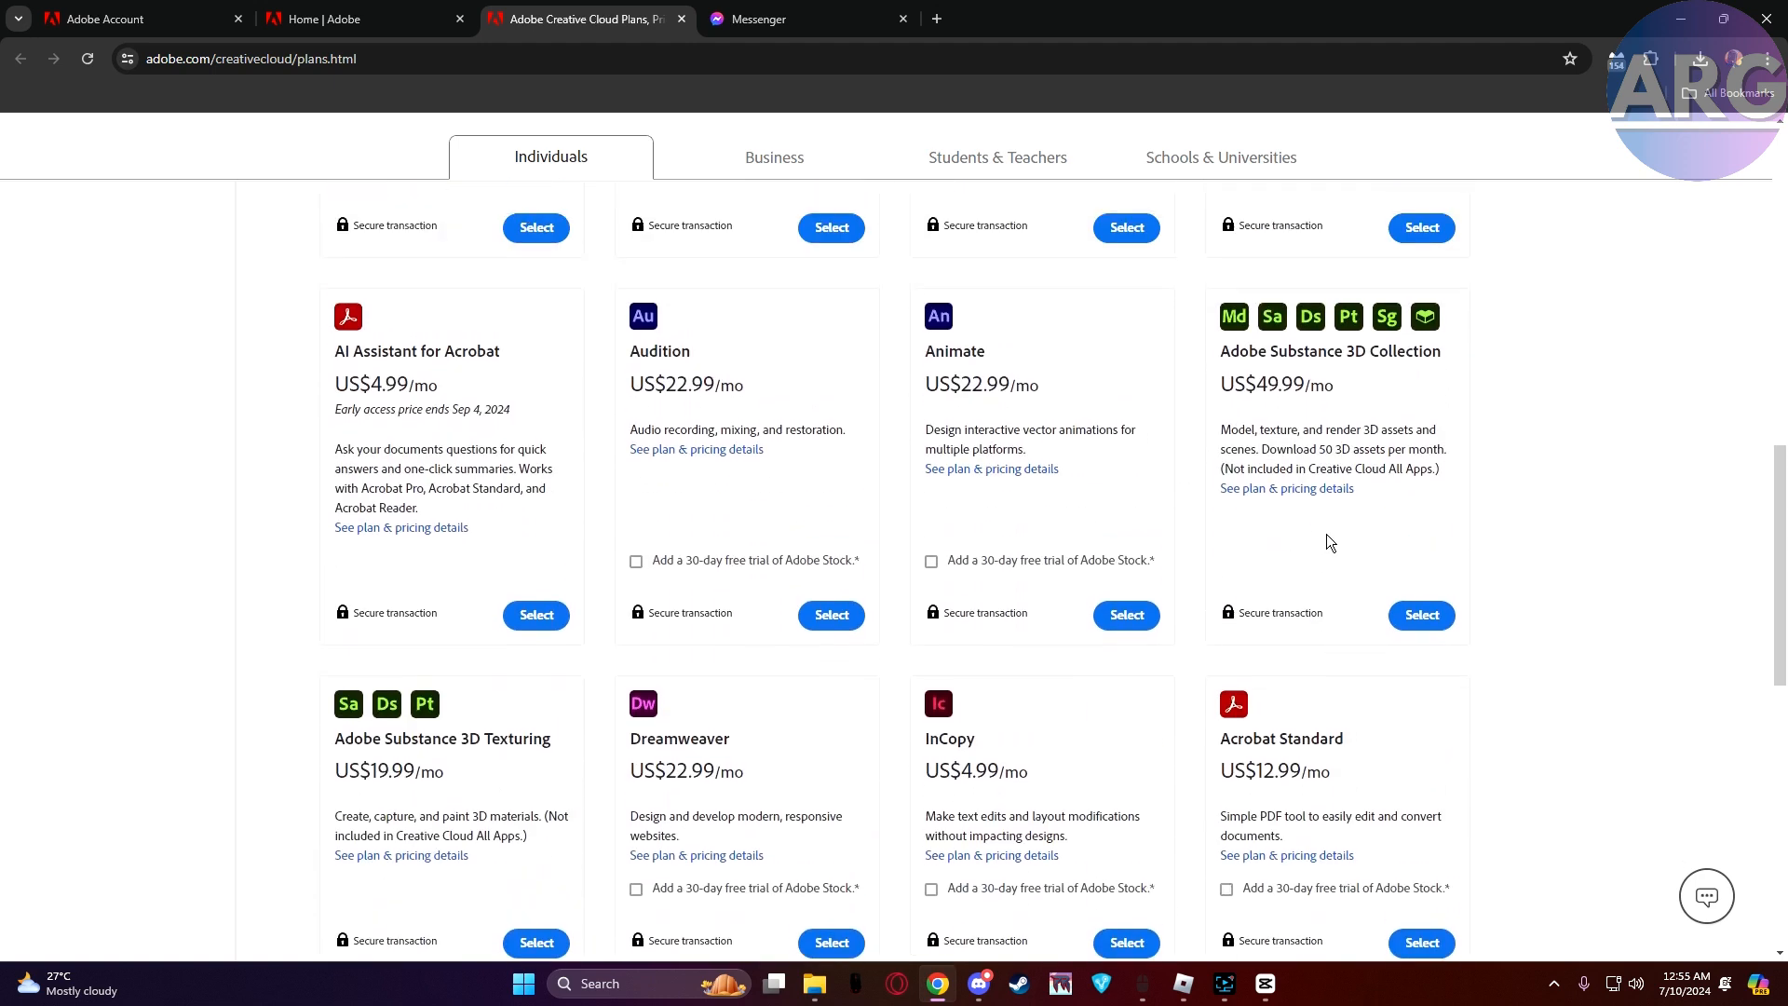
scroll("down", 3)
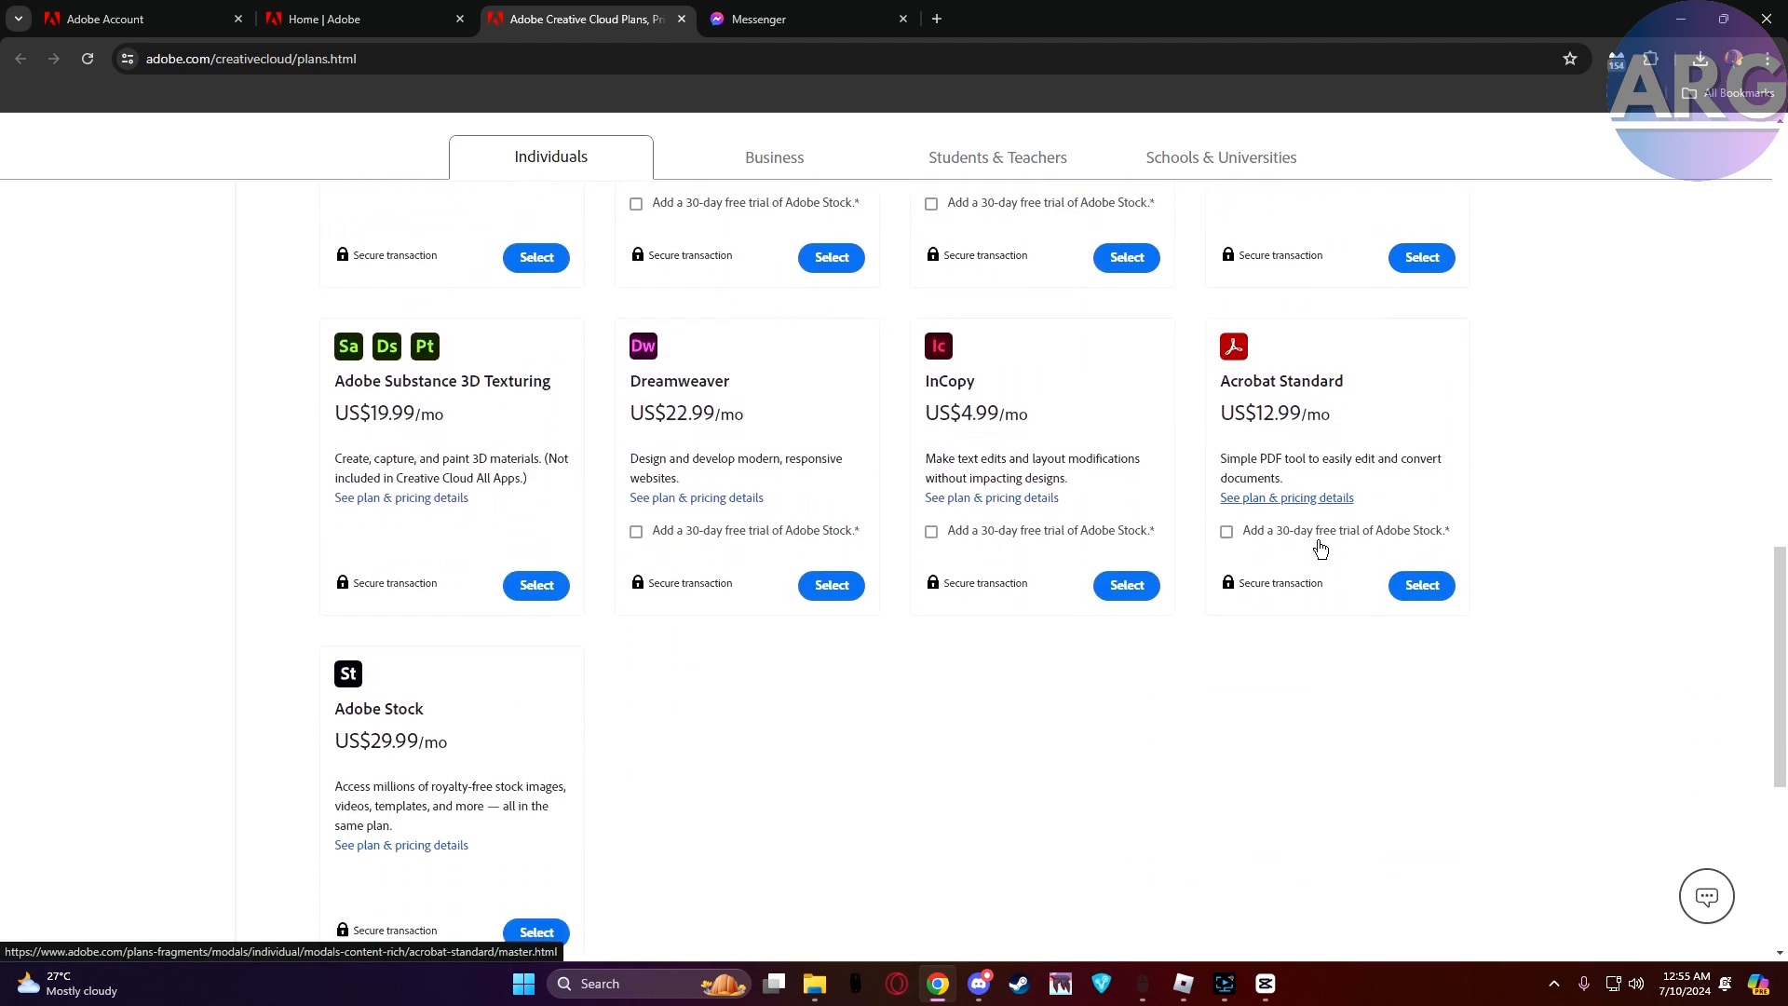
scroll("down", 3)
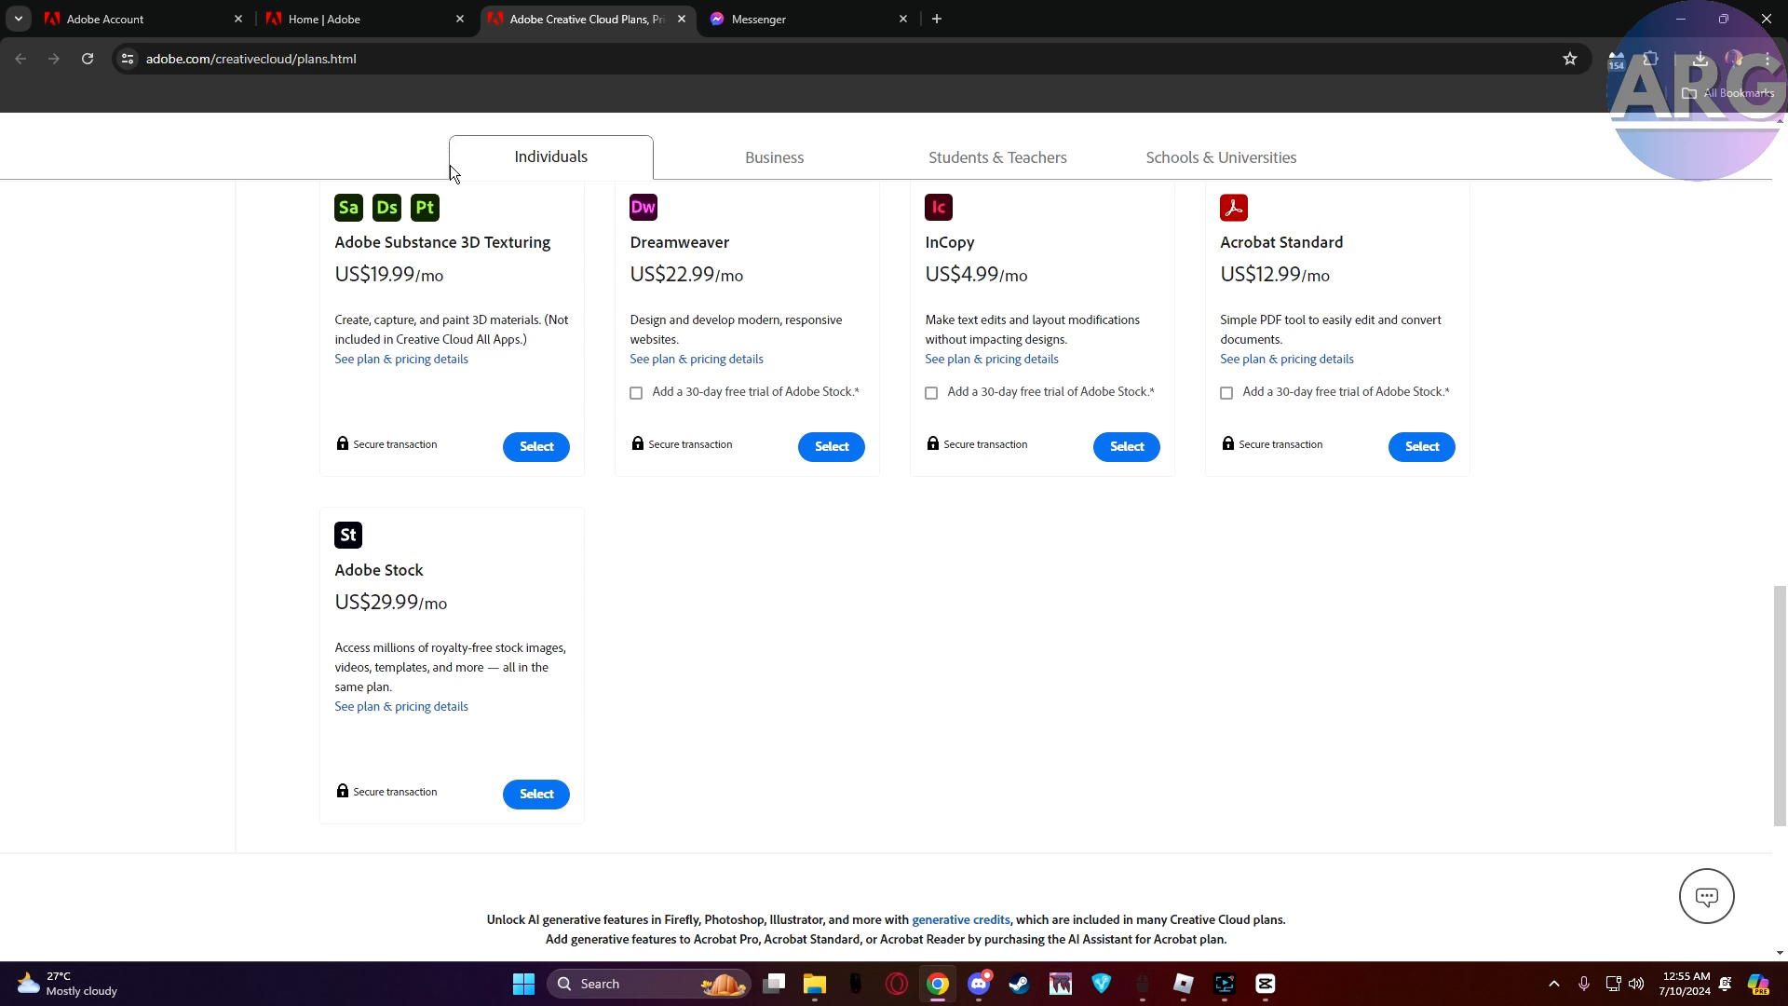
left_click(136, 19)
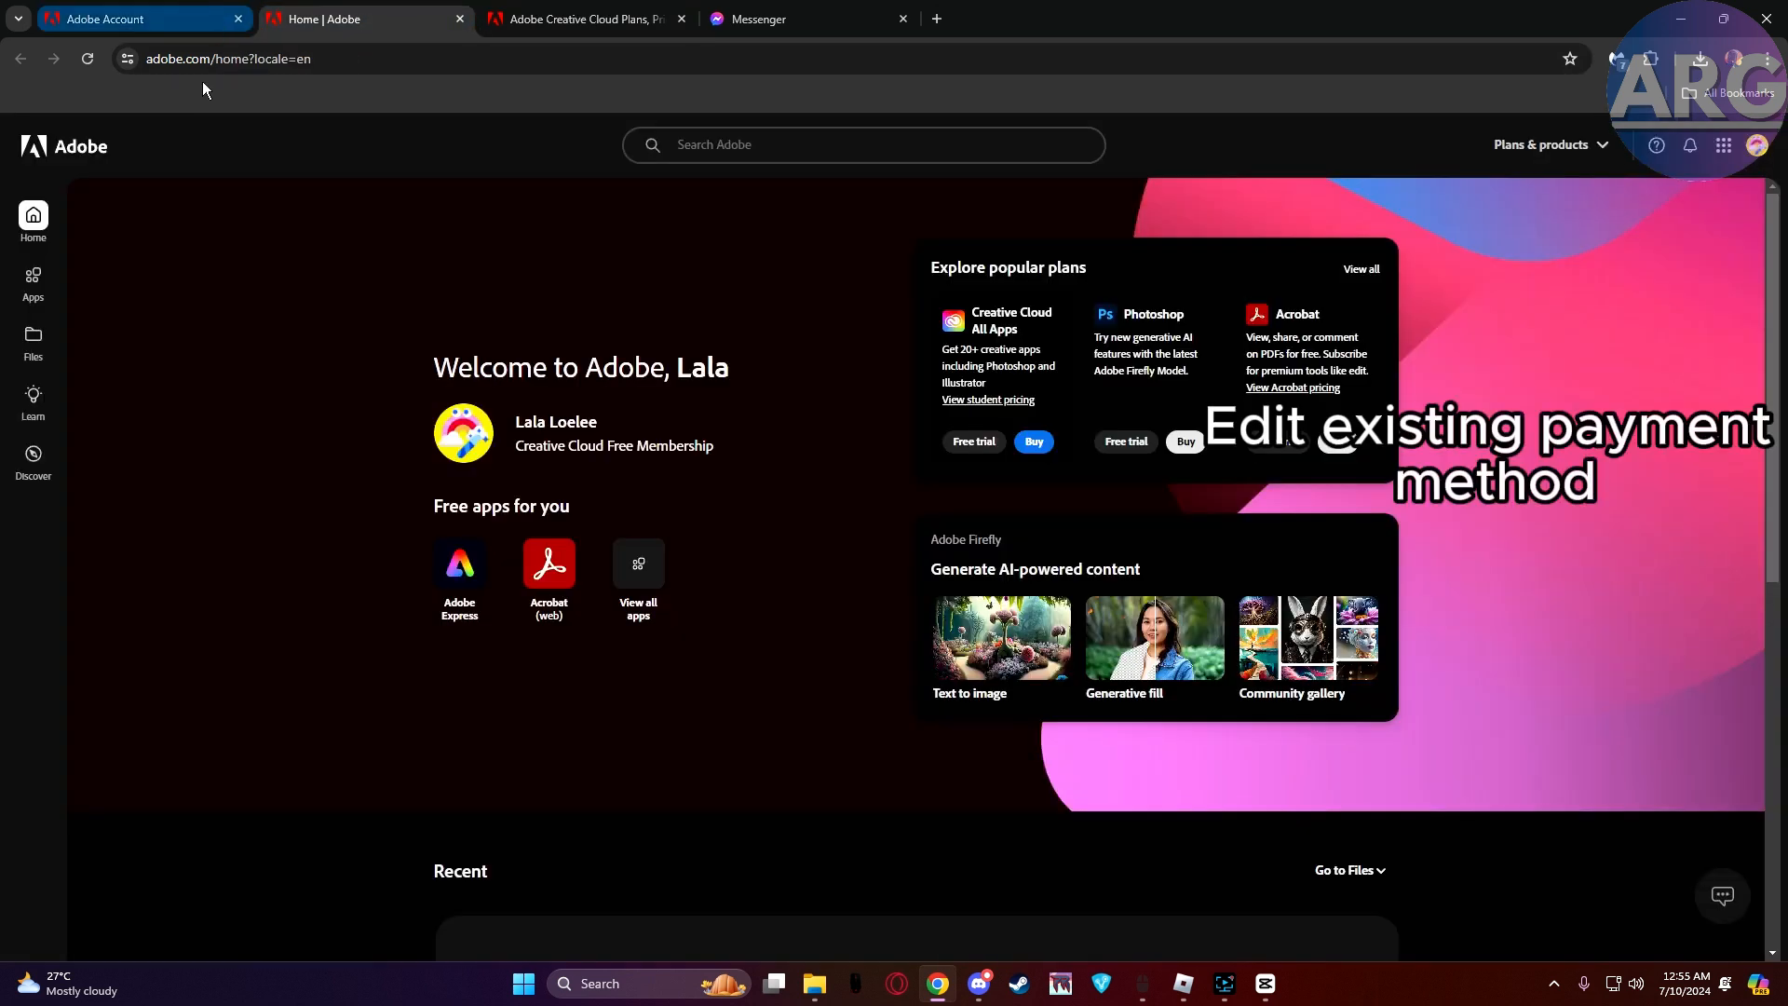
Step: Browse the Apps catalogue and Files pages from the sidebar, ending on Learn Adobe Apps
left_click(33, 280)
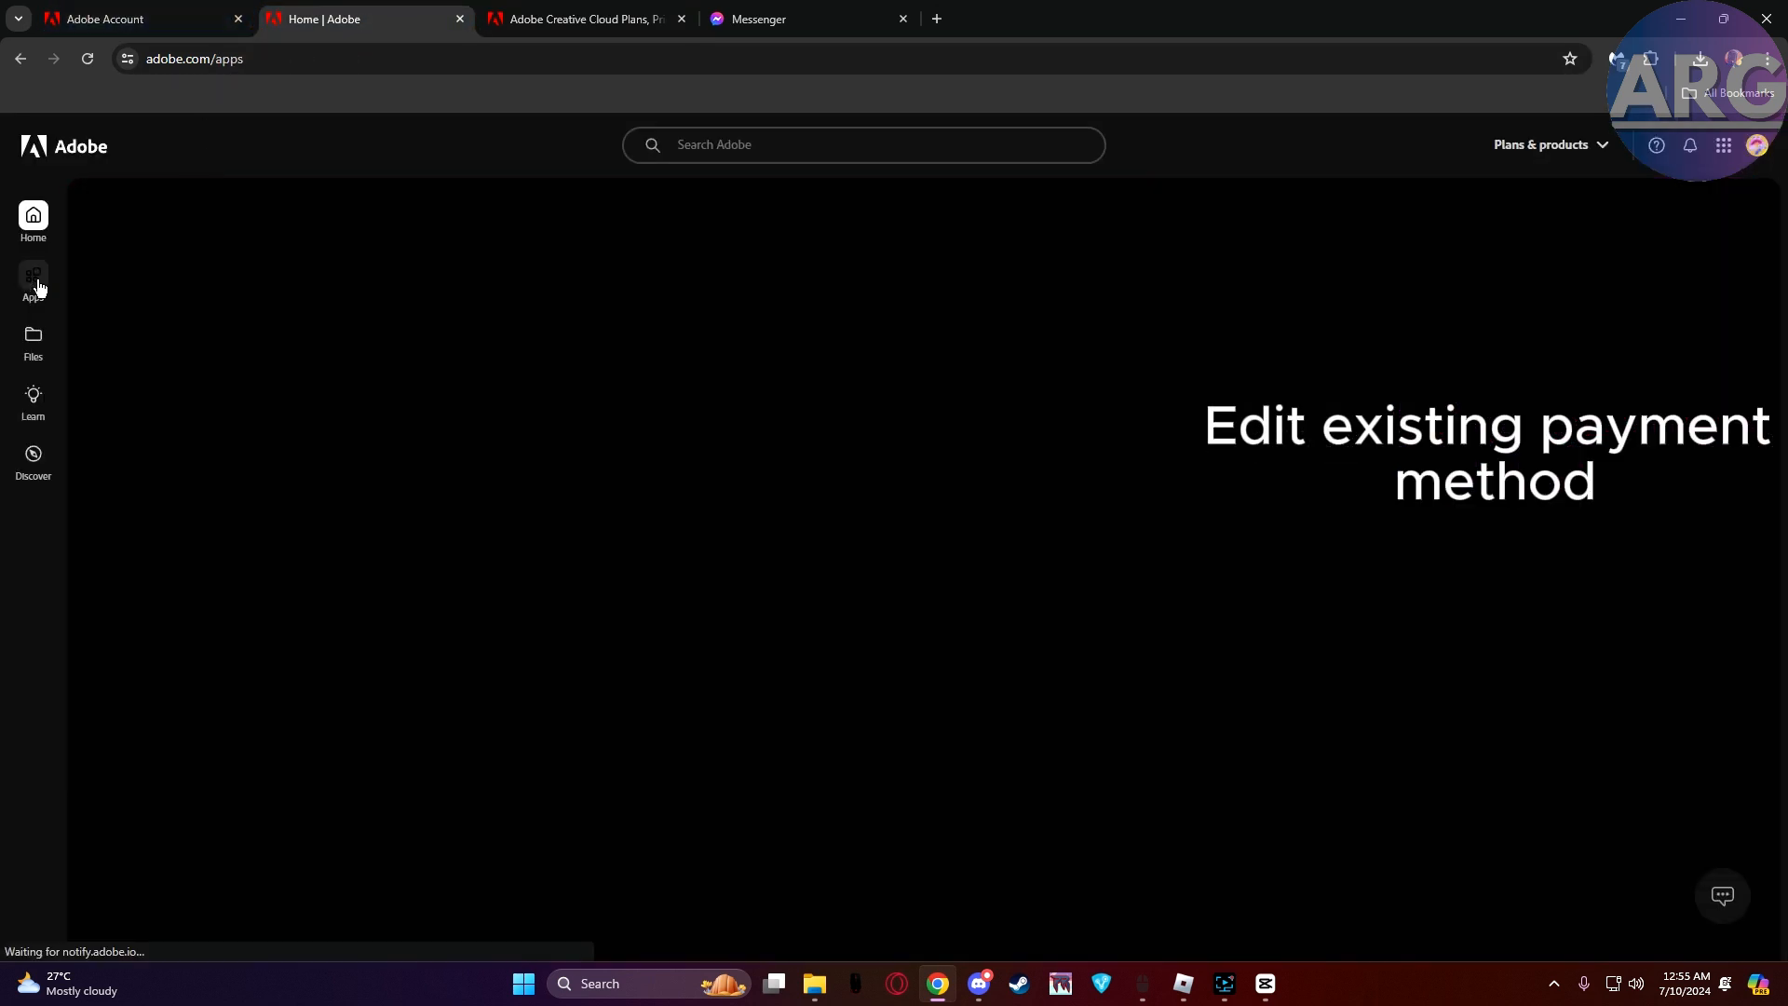
left_click(34, 279)
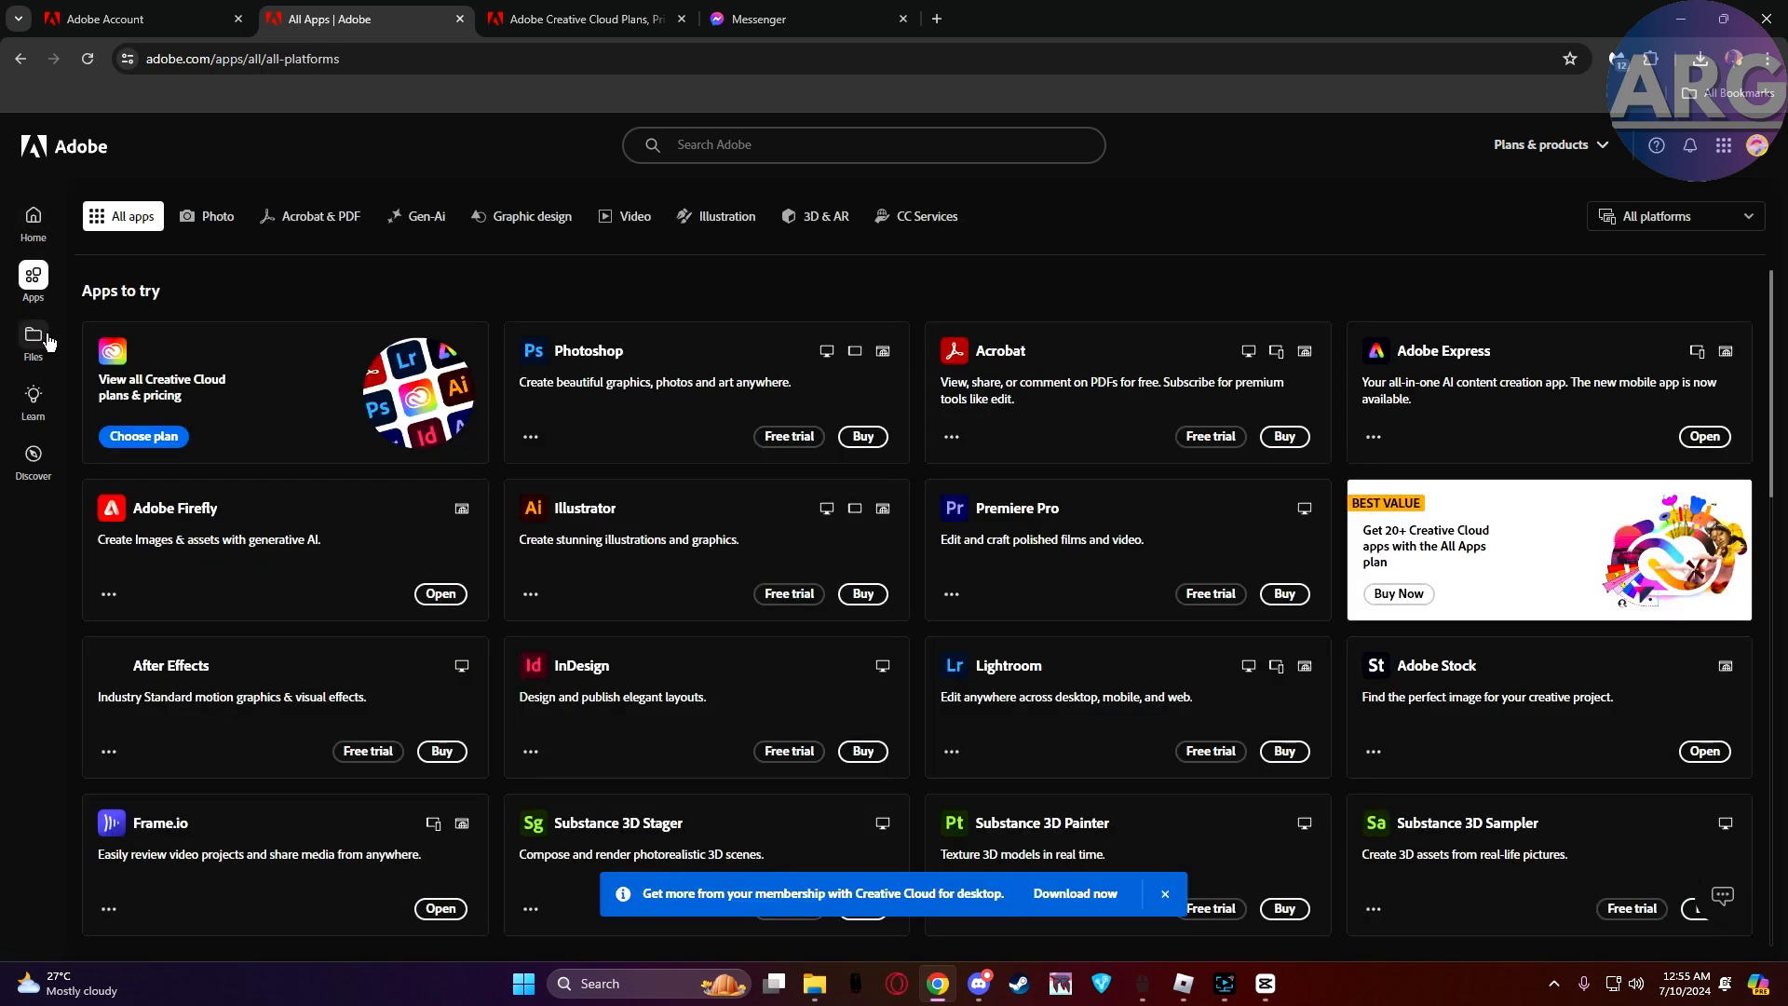
left_click(33, 334)
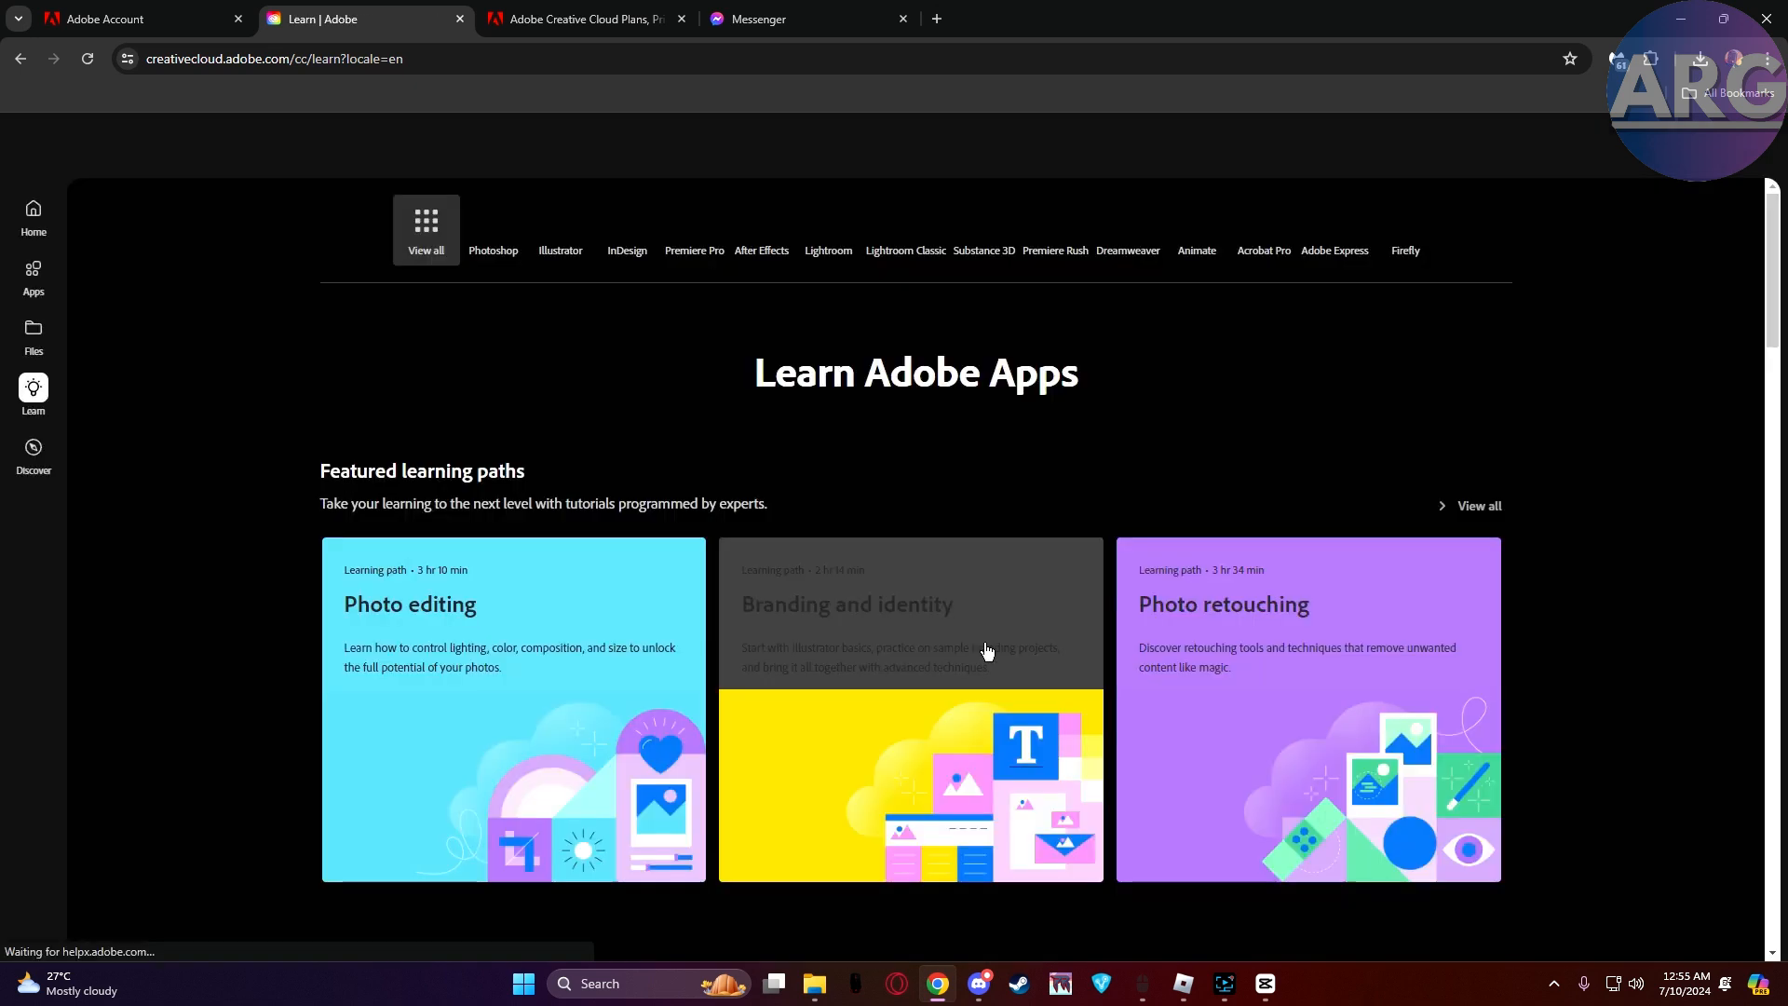
Step: Browse Discover's How-to, Livestreams and Free assets pages, then start a find-in-page search
left_click(34, 454)
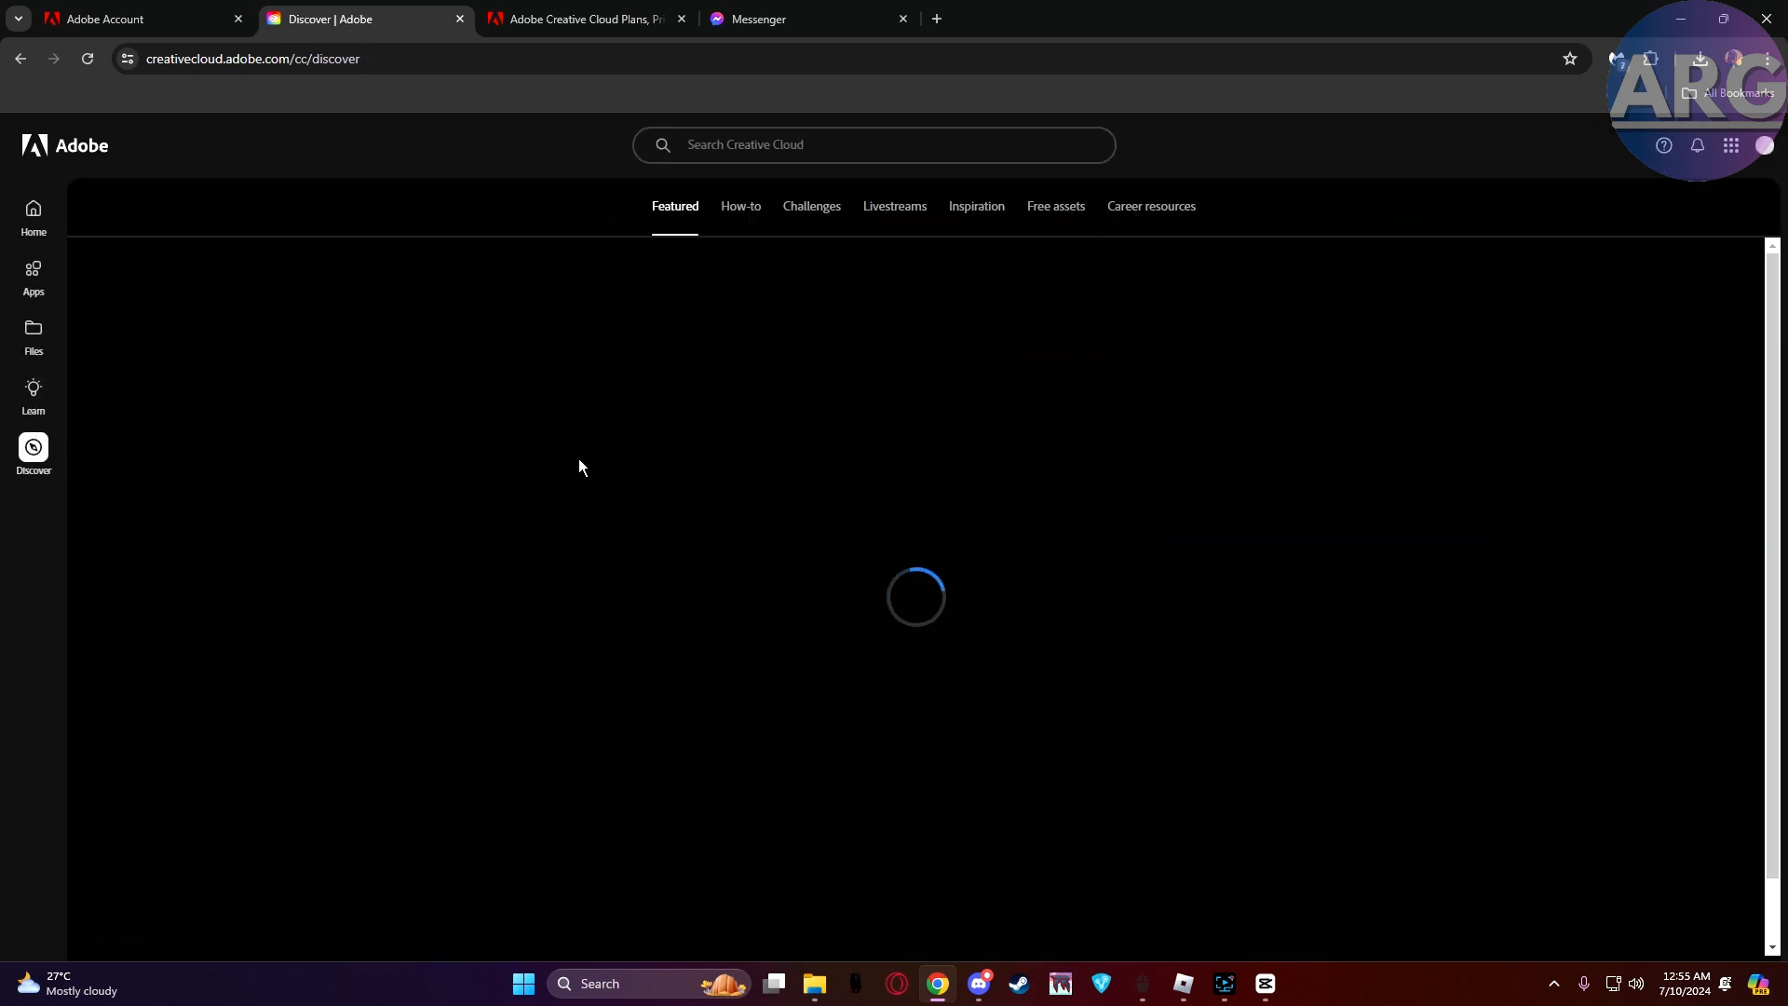
left_click(739, 207)
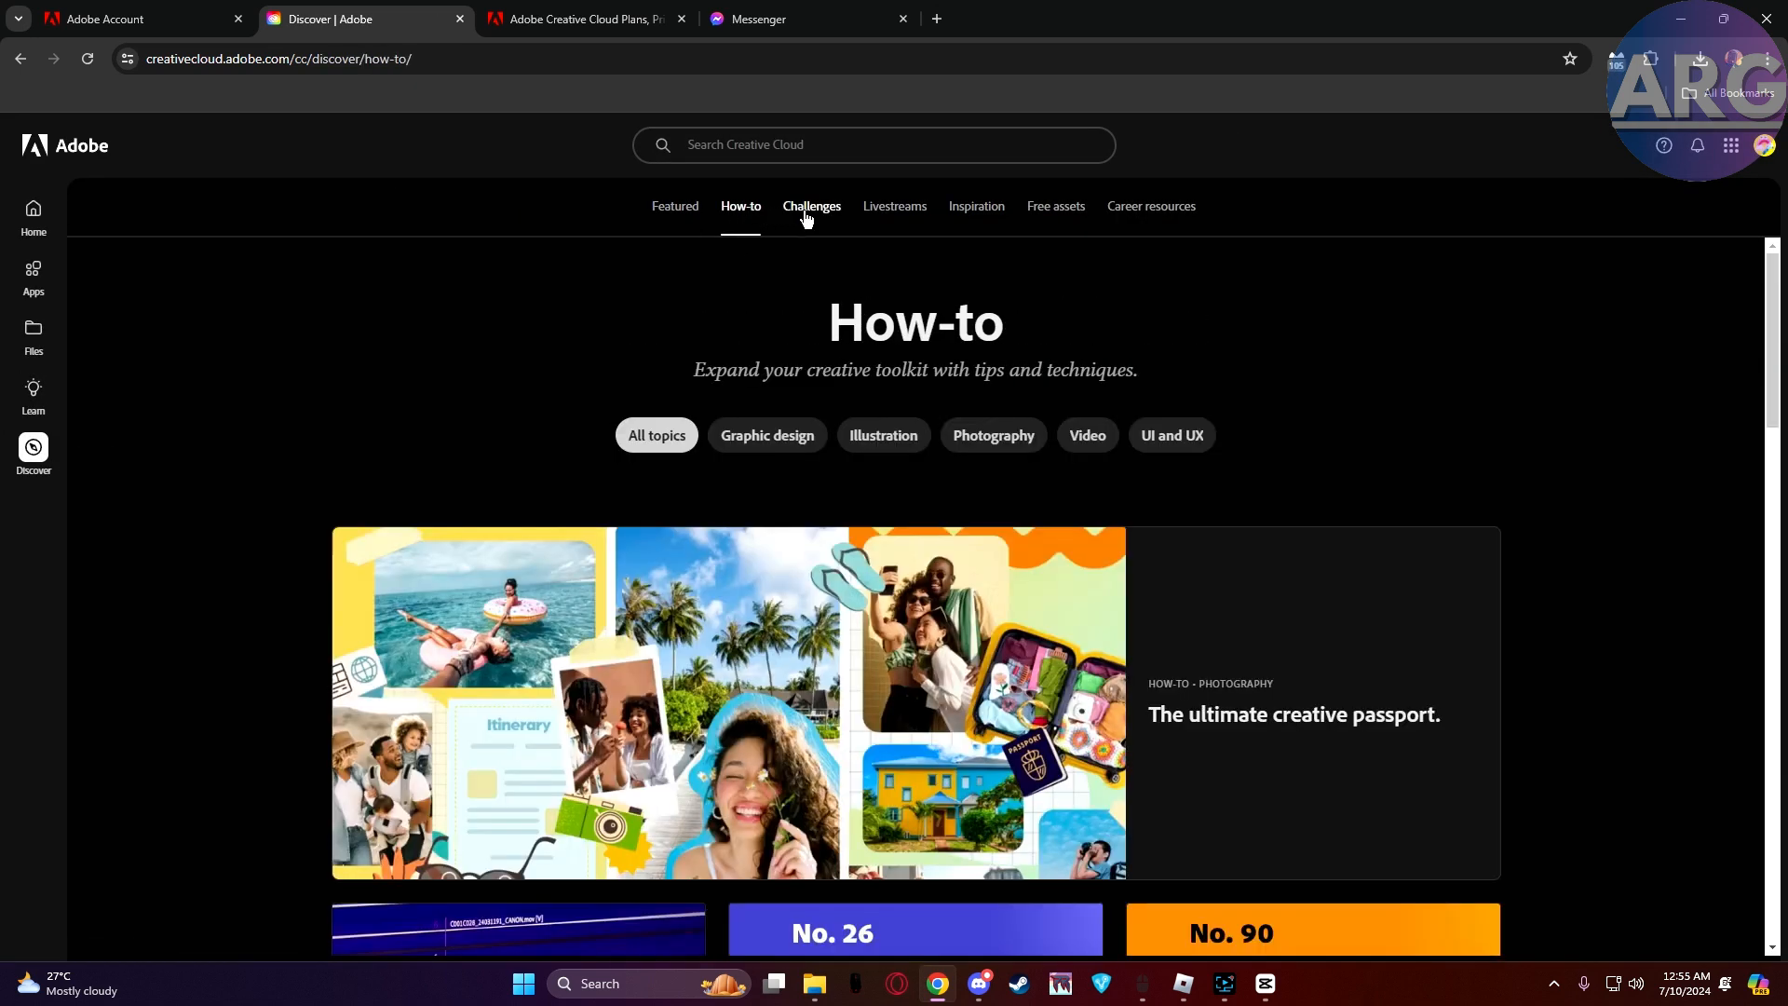
left_click(894, 206)
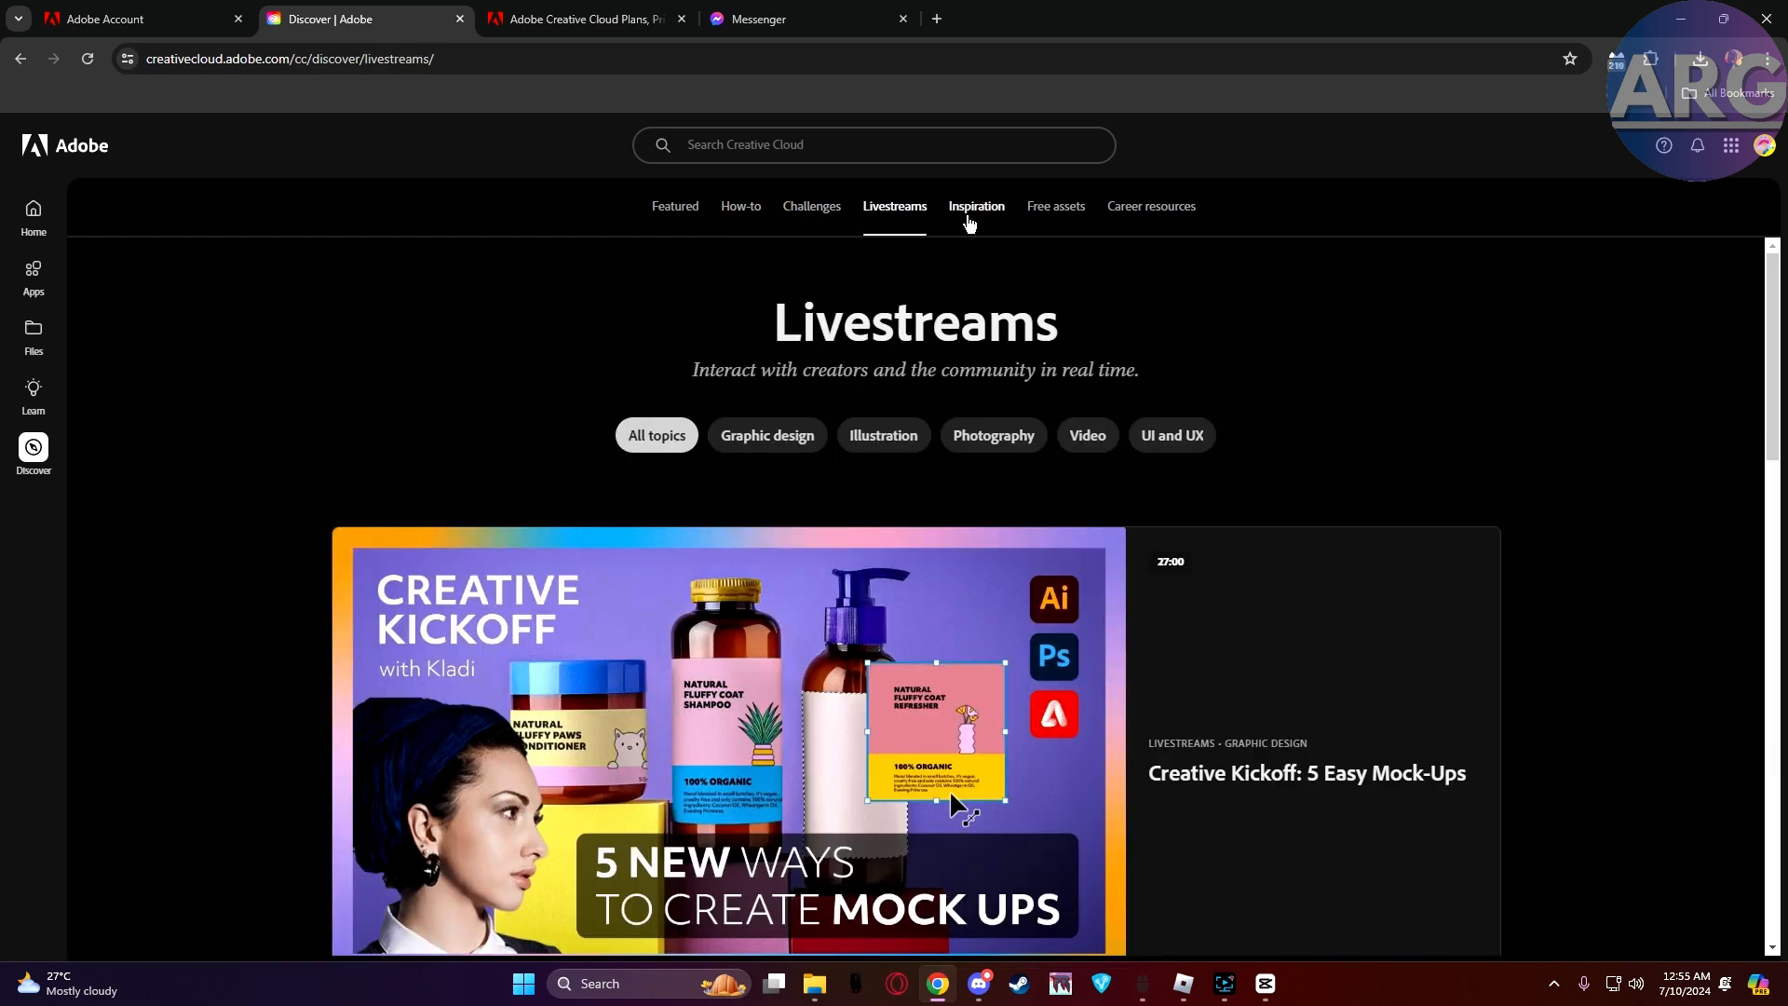
left_click(1054, 206)
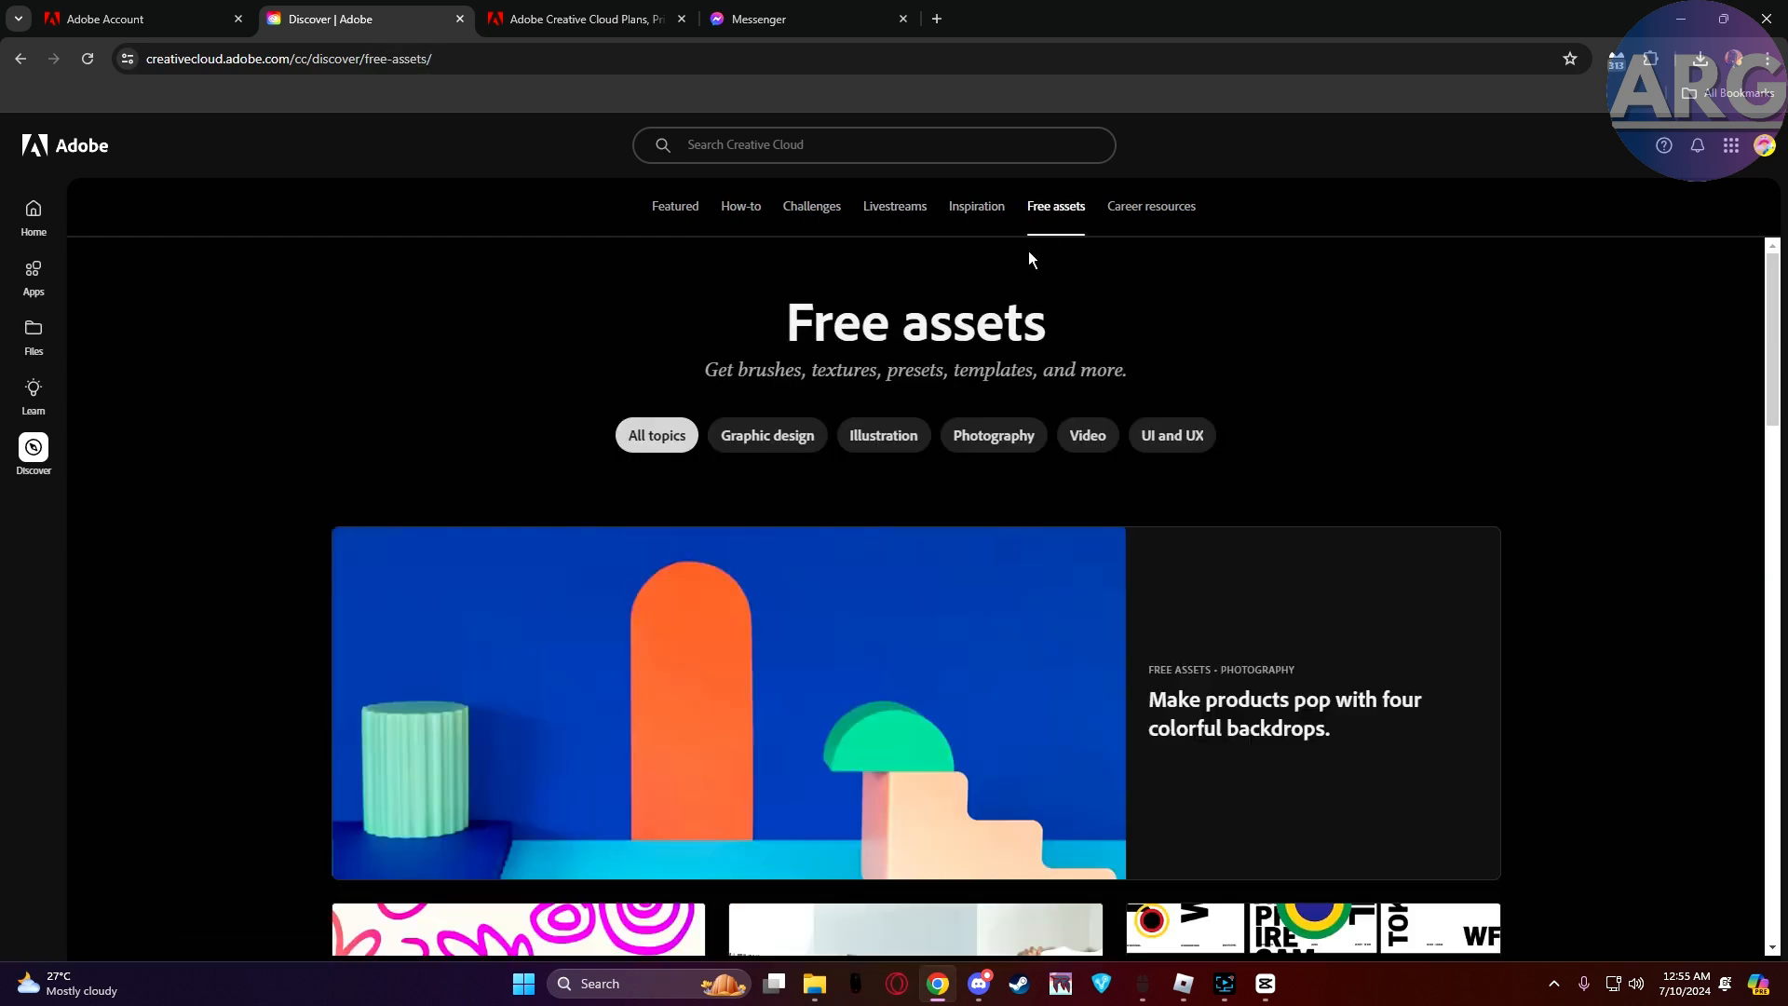
key("ctrl+f")
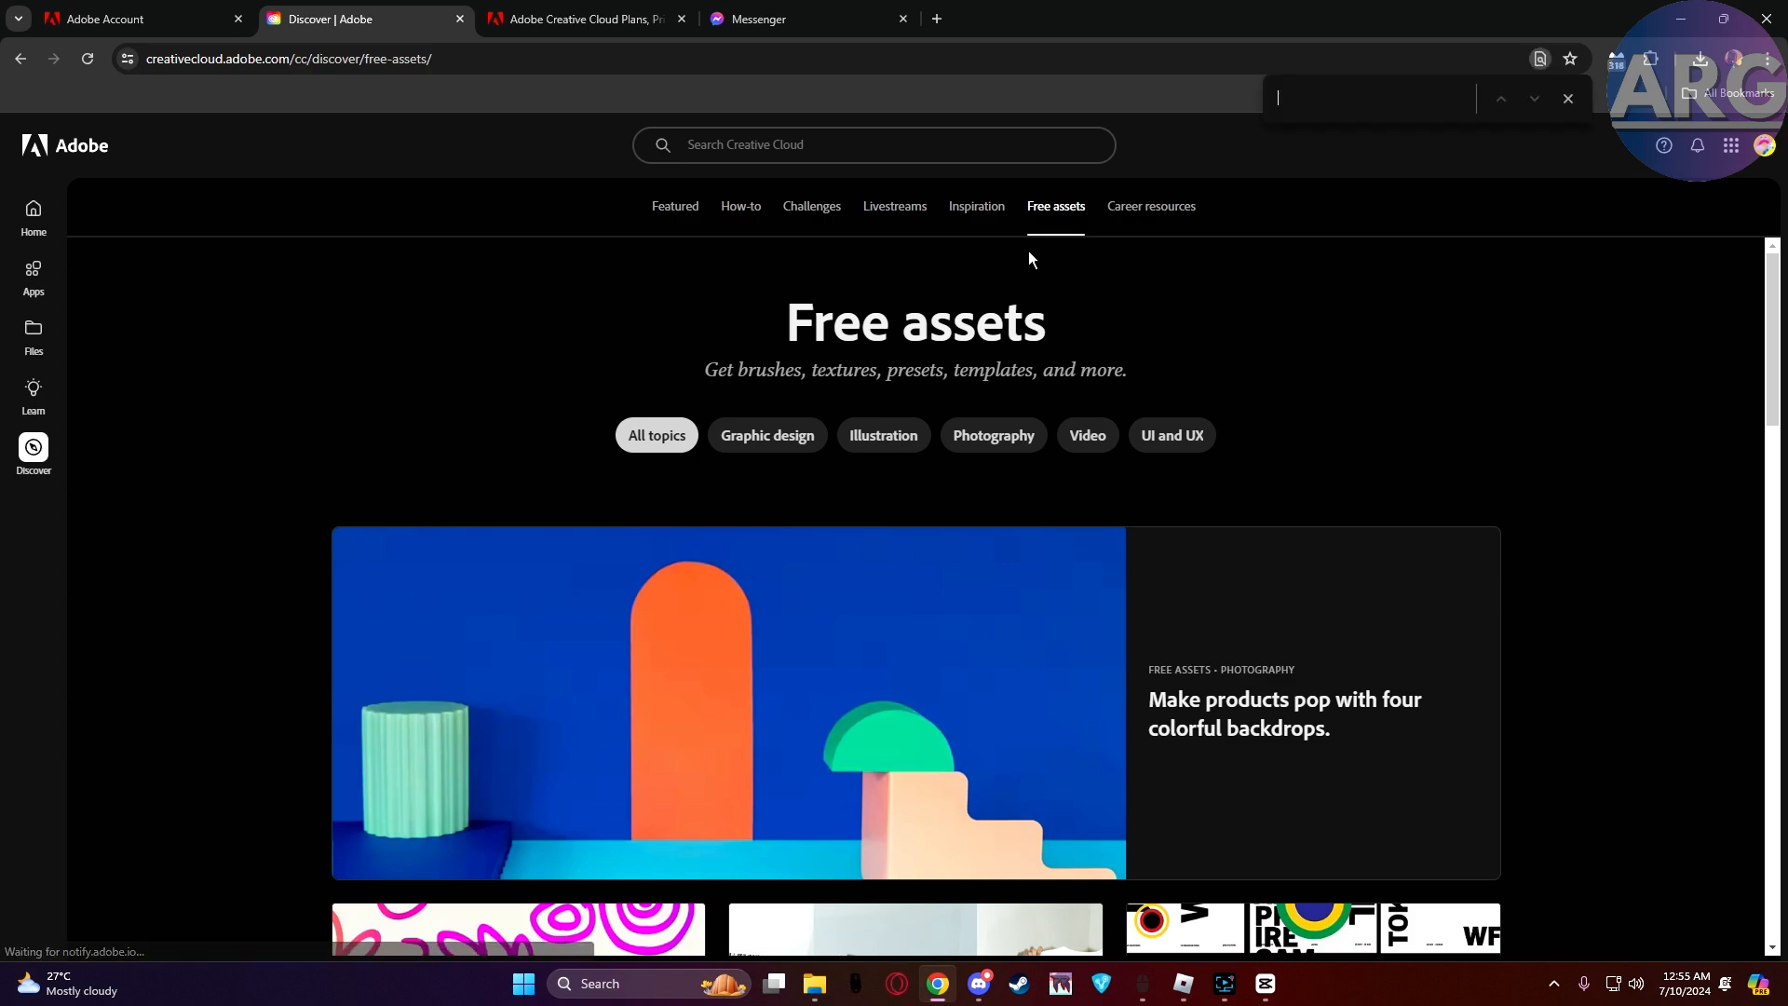